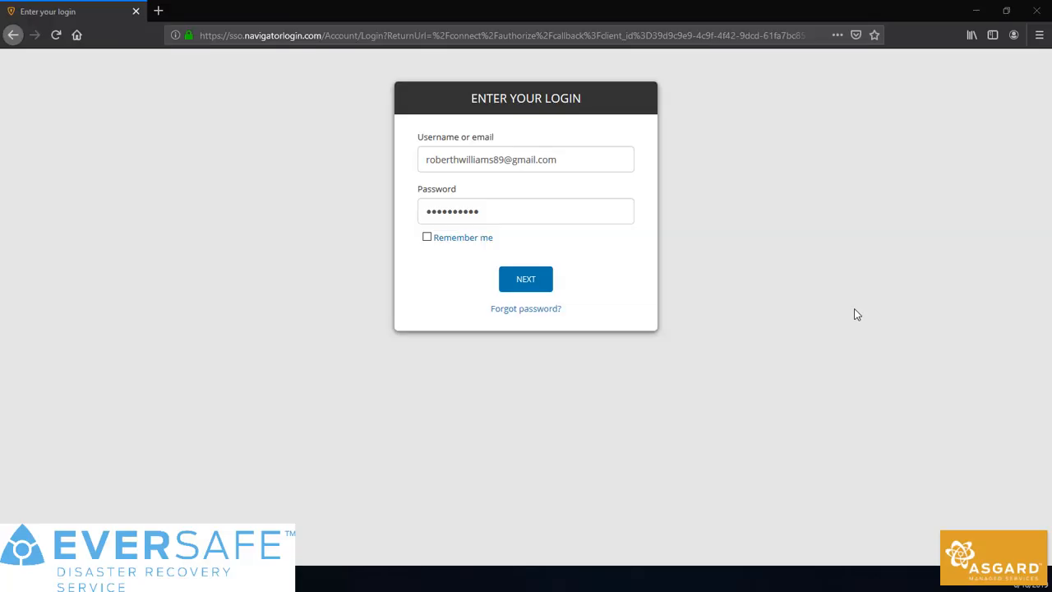
pyautogui.moveTo(863, 348)
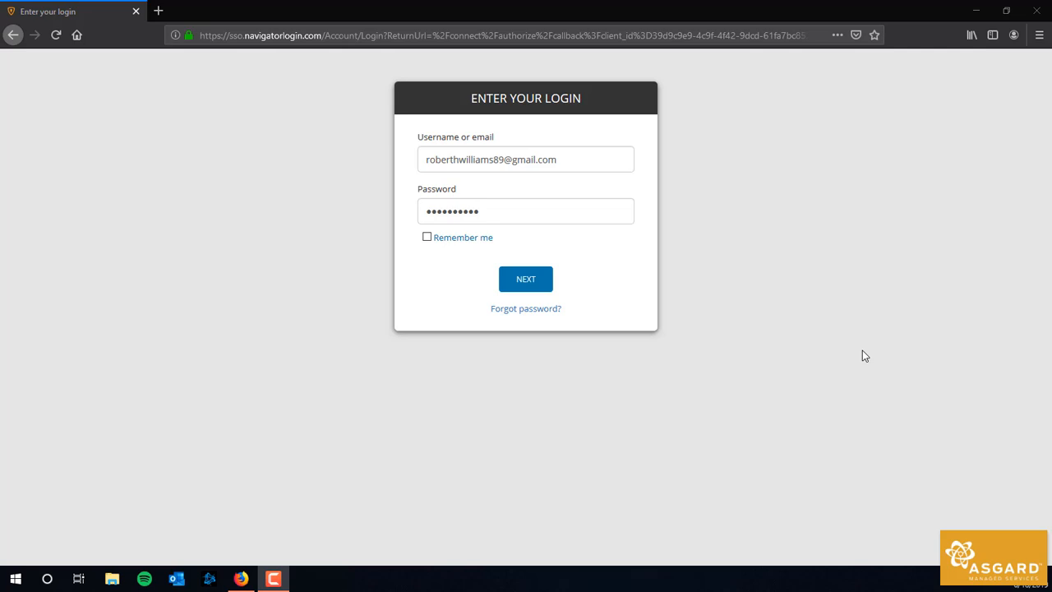
pyautogui.moveTo(518, 373)
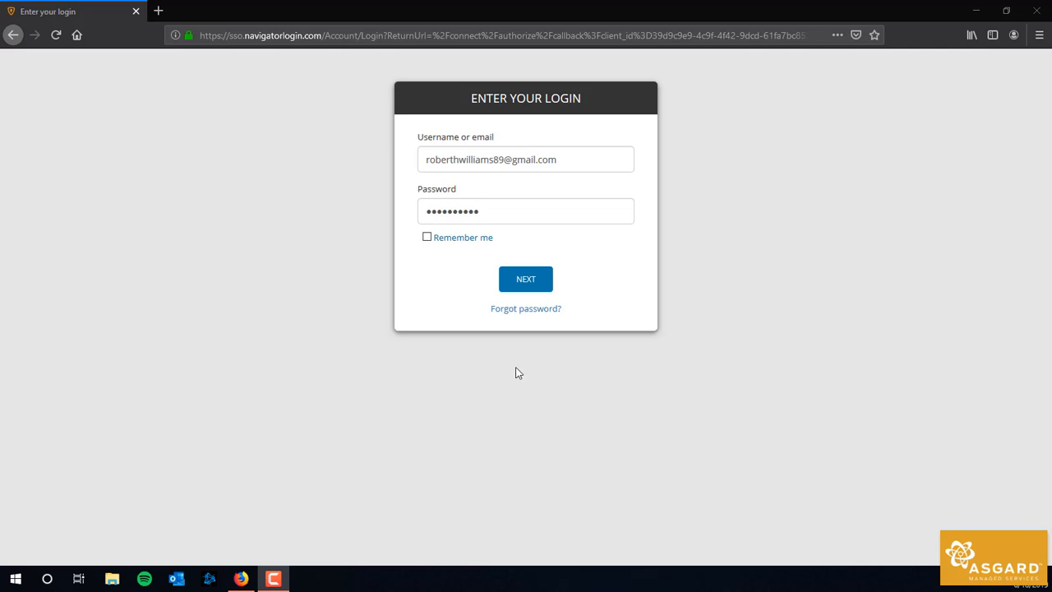
pyautogui.moveTo(295, 309)
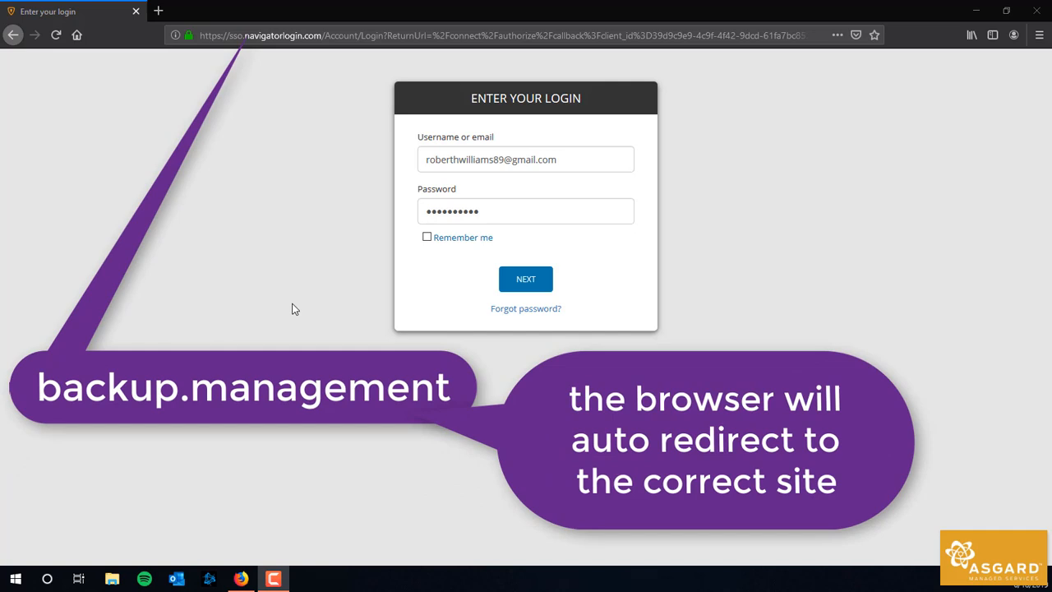
# Submit the filled-in username and password to sign in to backup.management
pyautogui.click(525, 279)
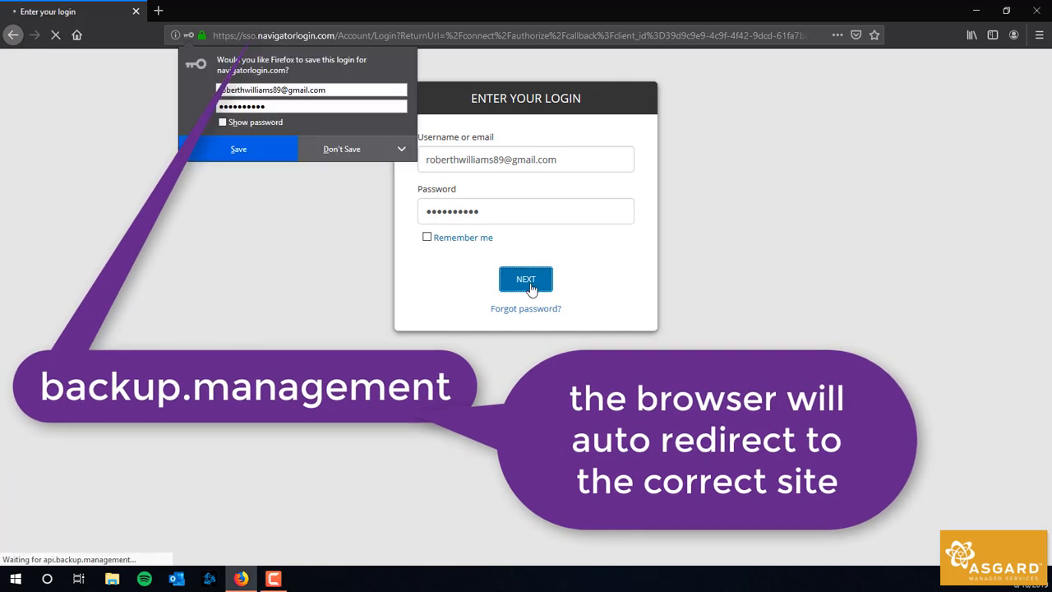
# Dismiss Firefox's save-login prompt and start the Add device wizard from the dashboard
pyautogui.click(525, 278)
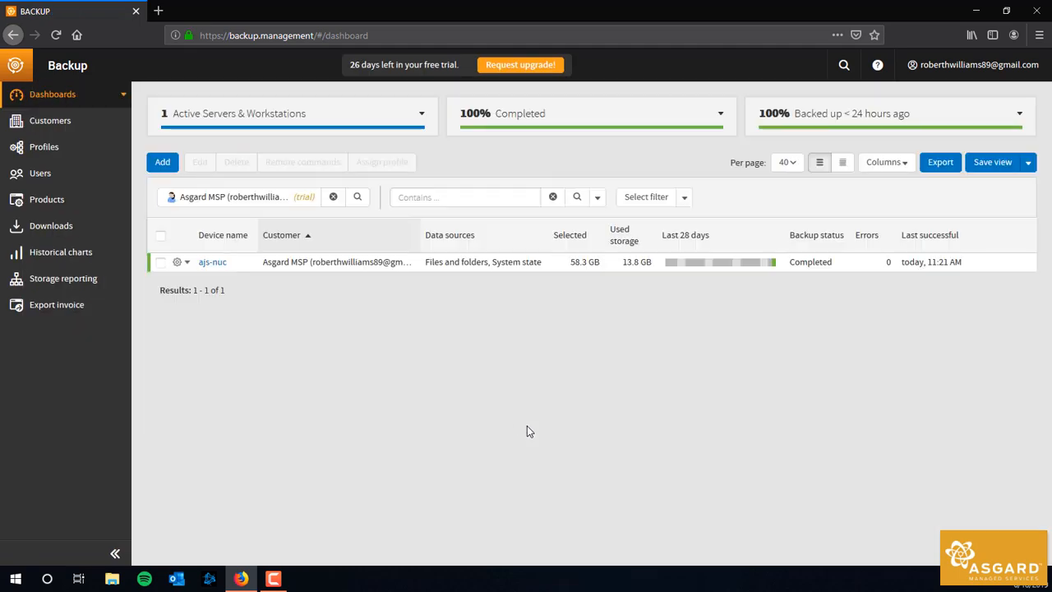
pyautogui.moveTo(162, 162)
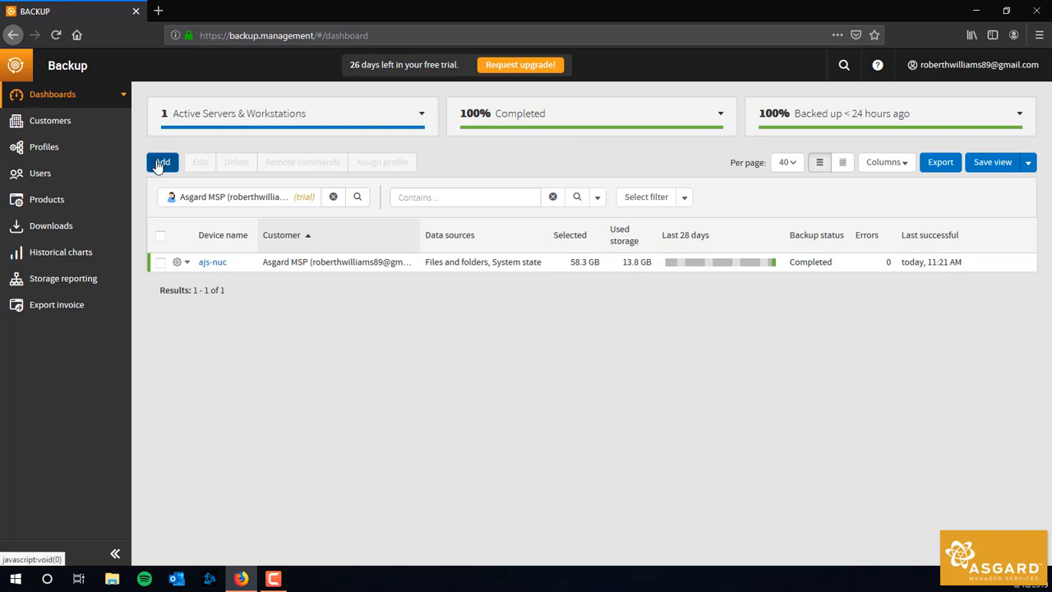
pyautogui.click(162, 161)
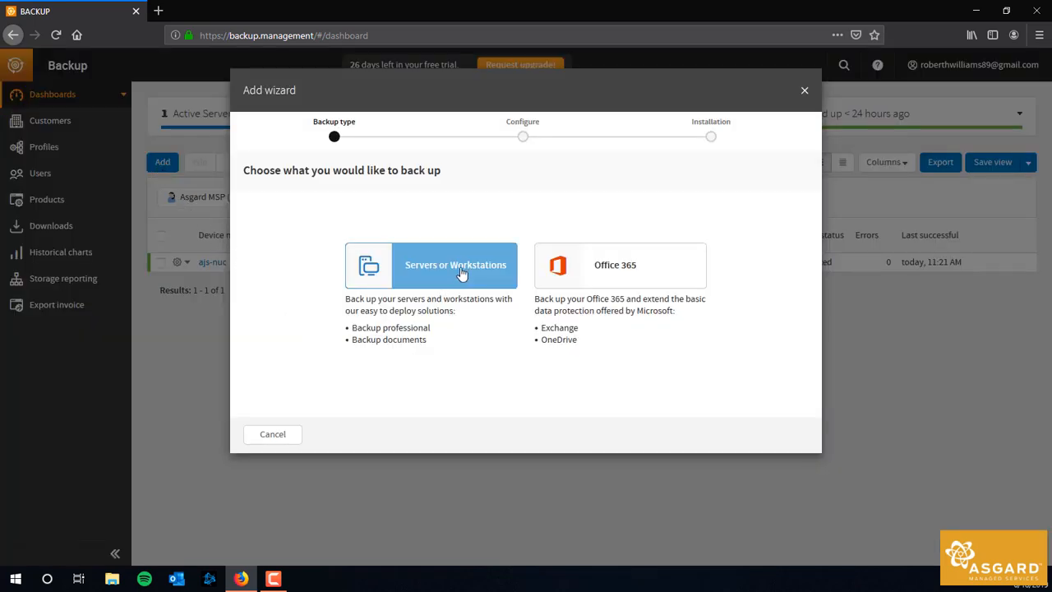
# Set up a Servers or Workstations device, Regular install, named robert-homepc, with AMS-STRNDE storage
pyautogui.click(455, 265)
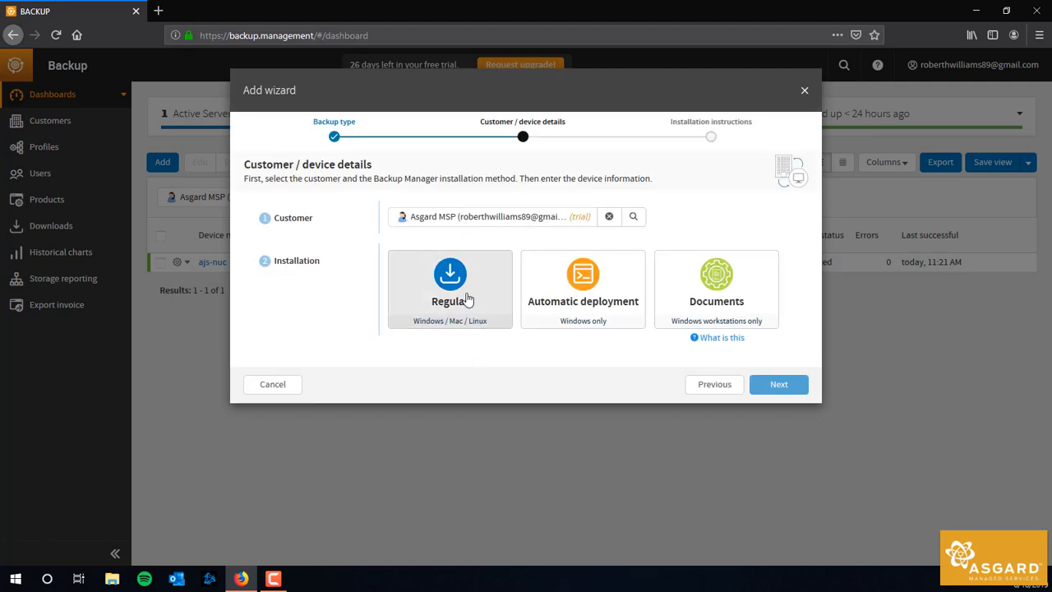
pyautogui.moveTo(471, 273)
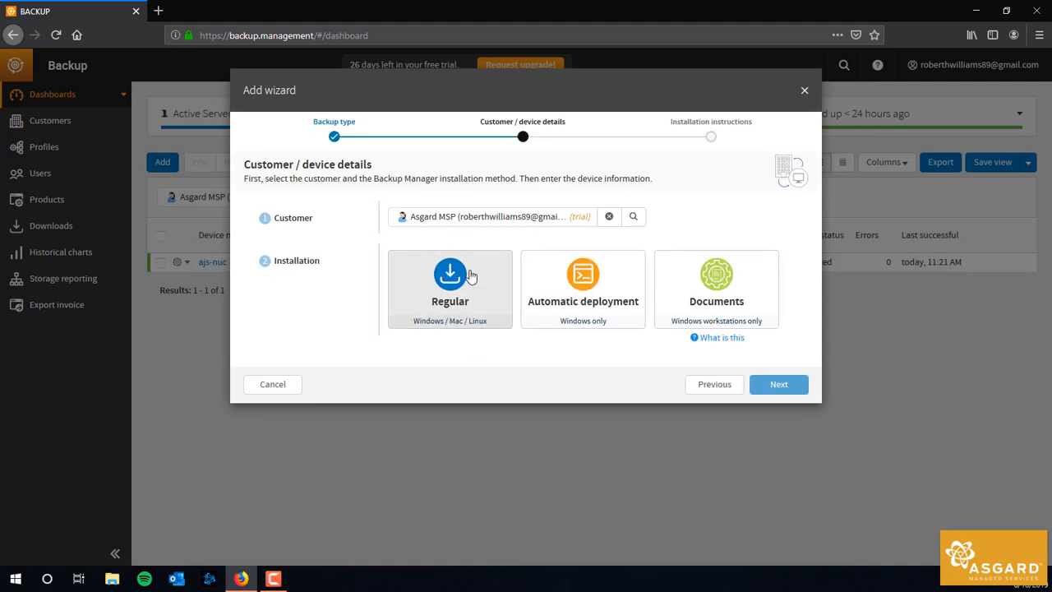
pyautogui.click(450, 275)
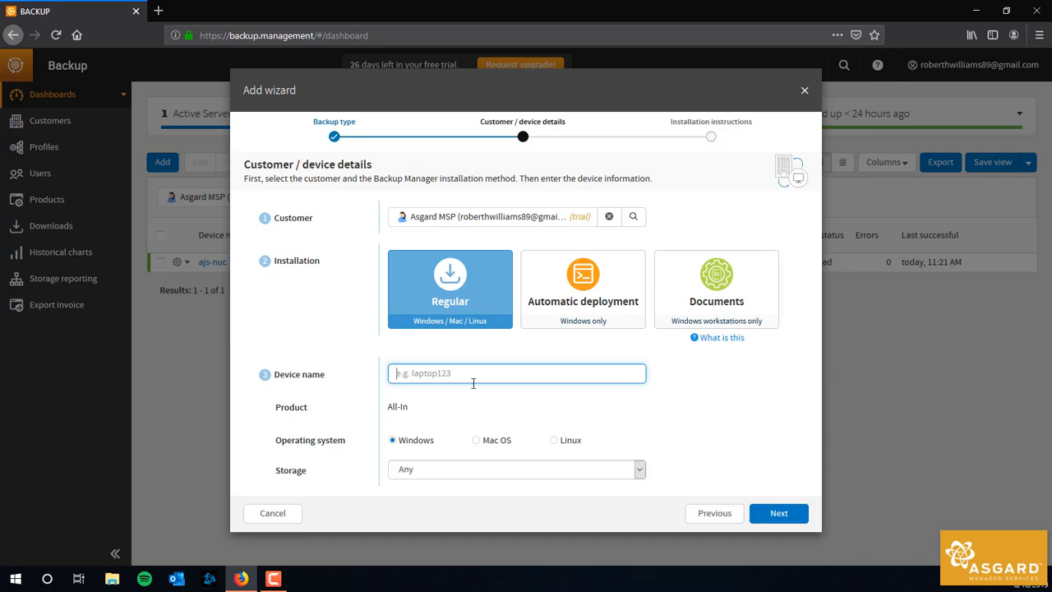
pyautogui.write('robert-homepc')
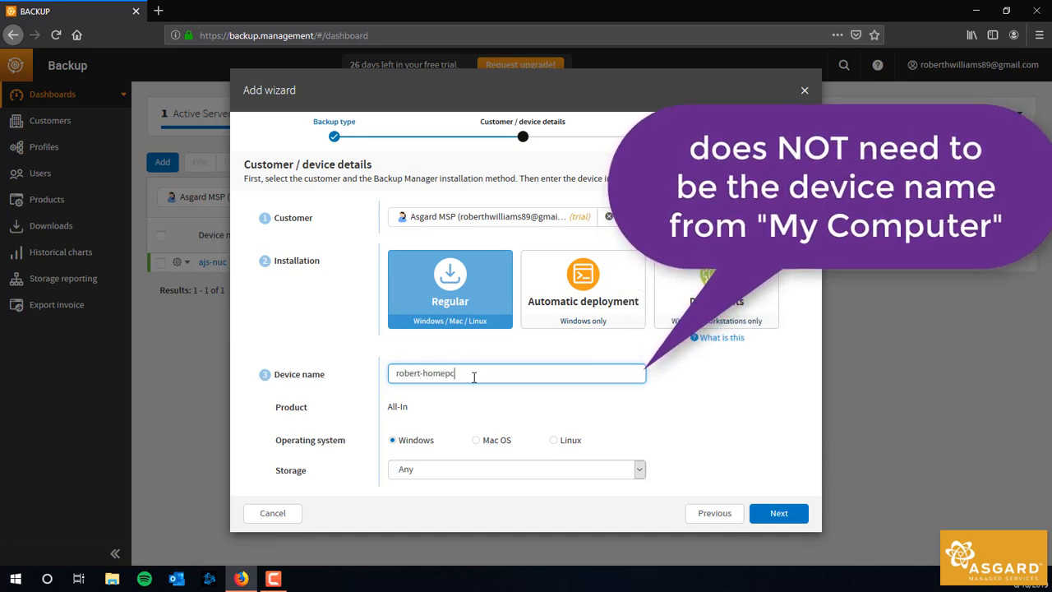
pyautogui.moveTo(437, 408)
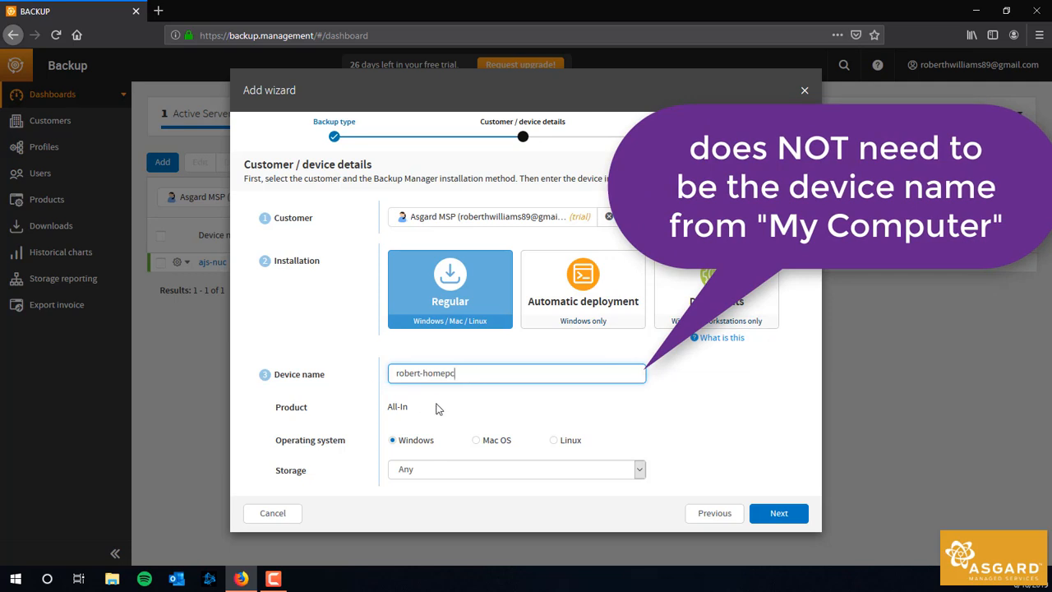
pyautogui.click(638, 470)
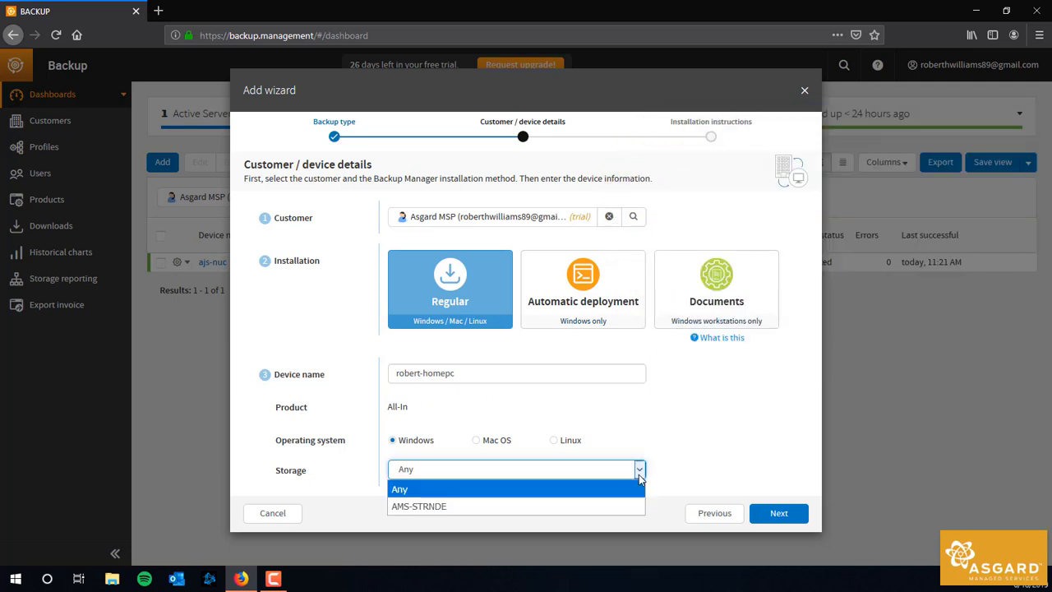
pyautogui.click(419, 506)
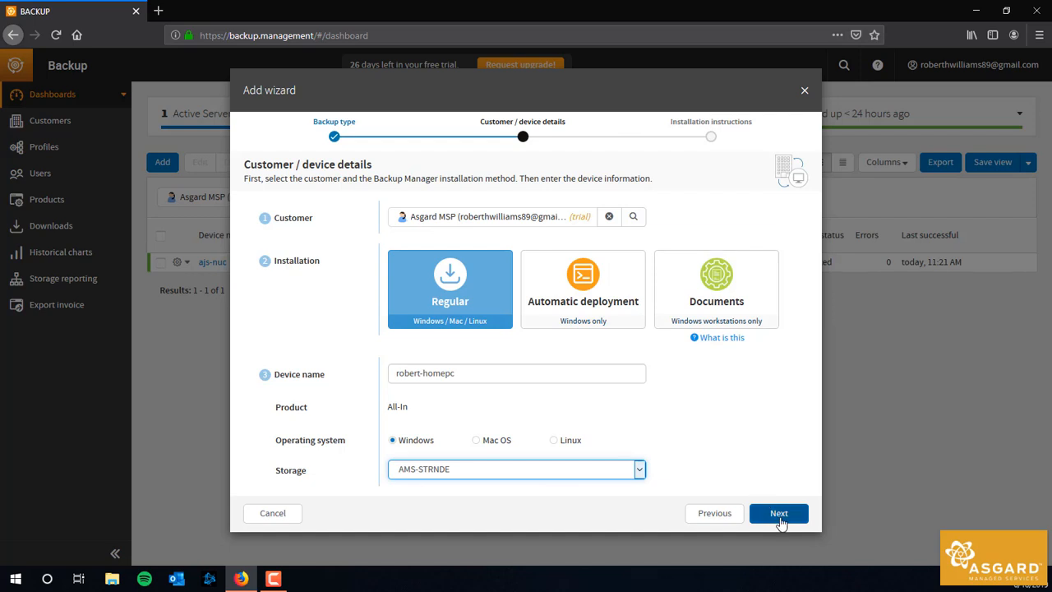
# Add device robert-homepc and save the Backup Manager installer file to disk
pyautogui.click(779, 513)
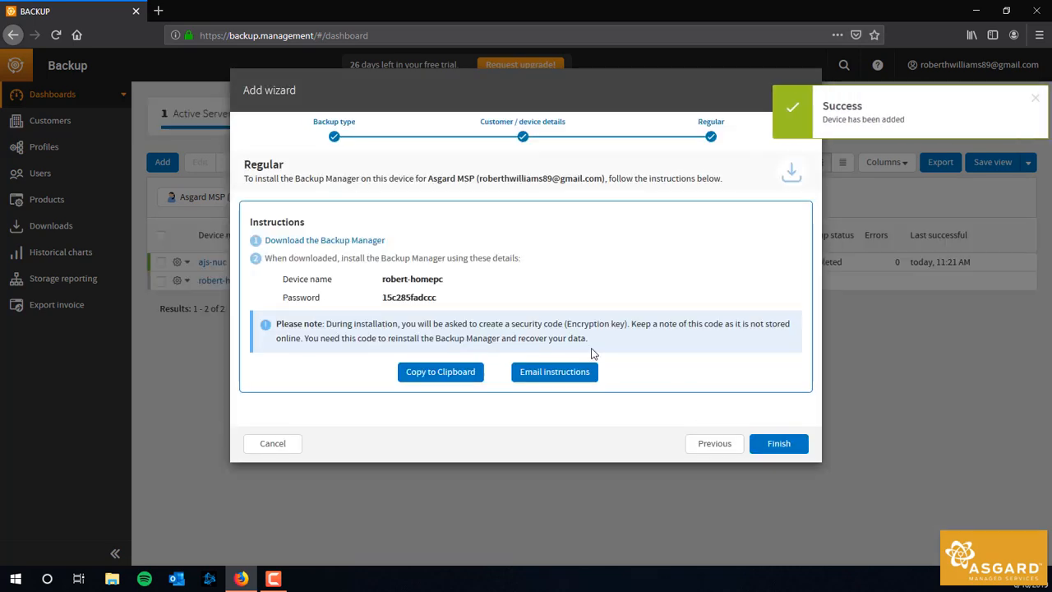
pyautogui.moveTo(600, 331)
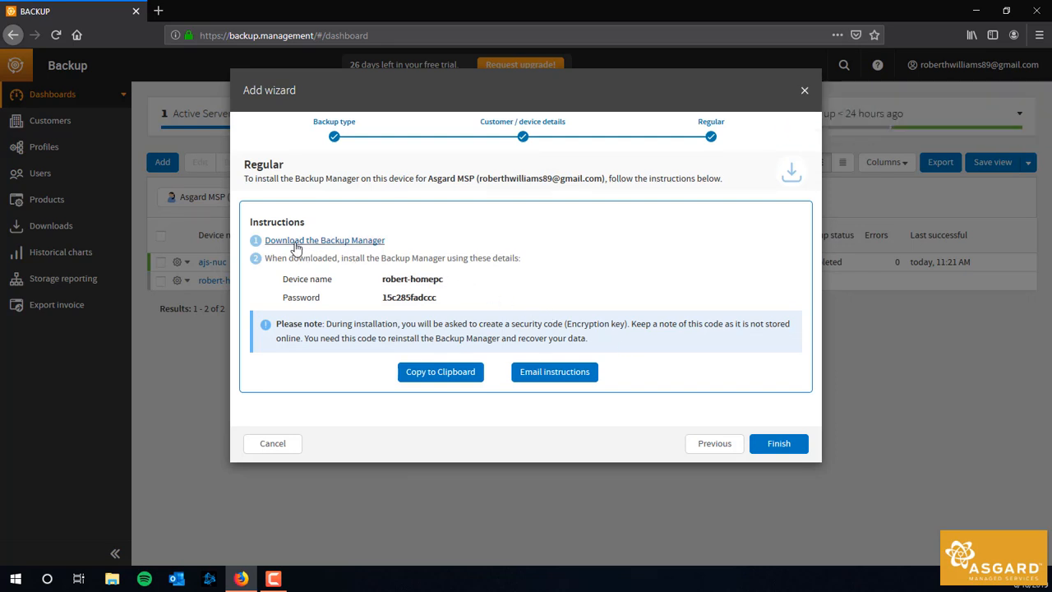
pyautogui.click(325, 240)
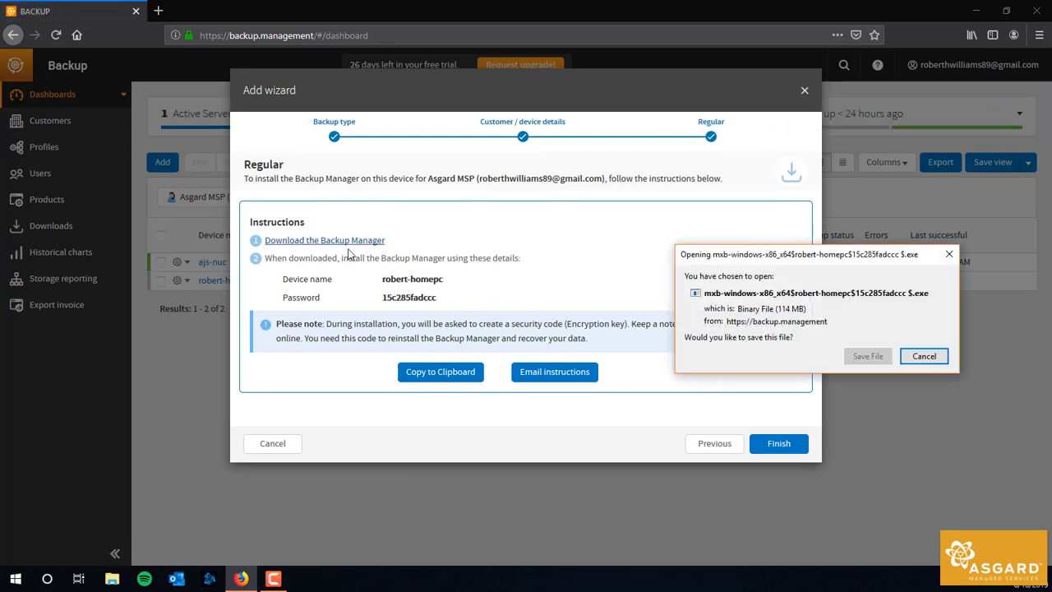
pyautogui.click(924, 356)
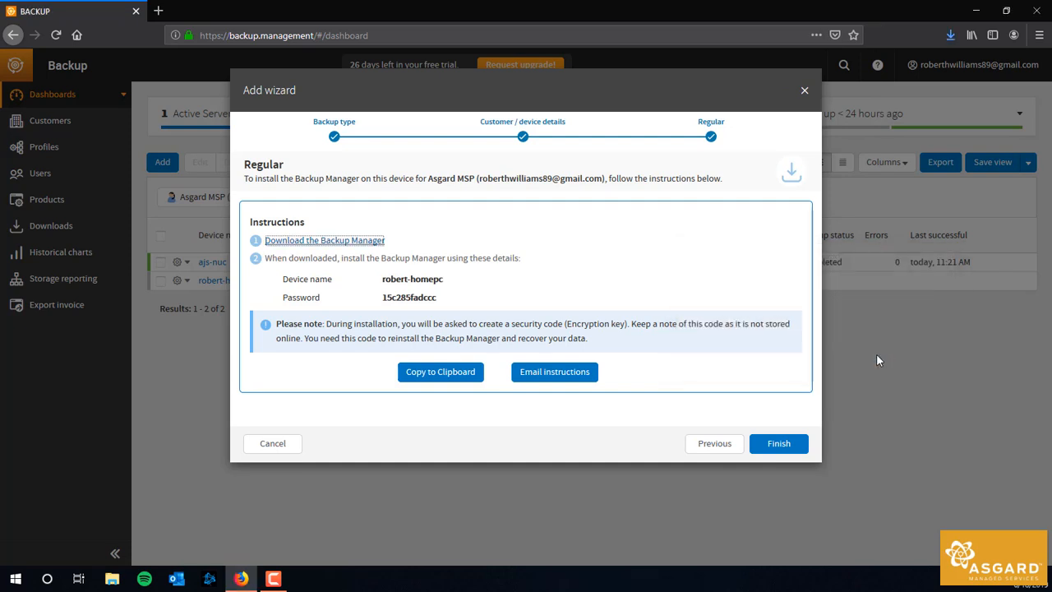
pyautogui.moveTo(266, 256)
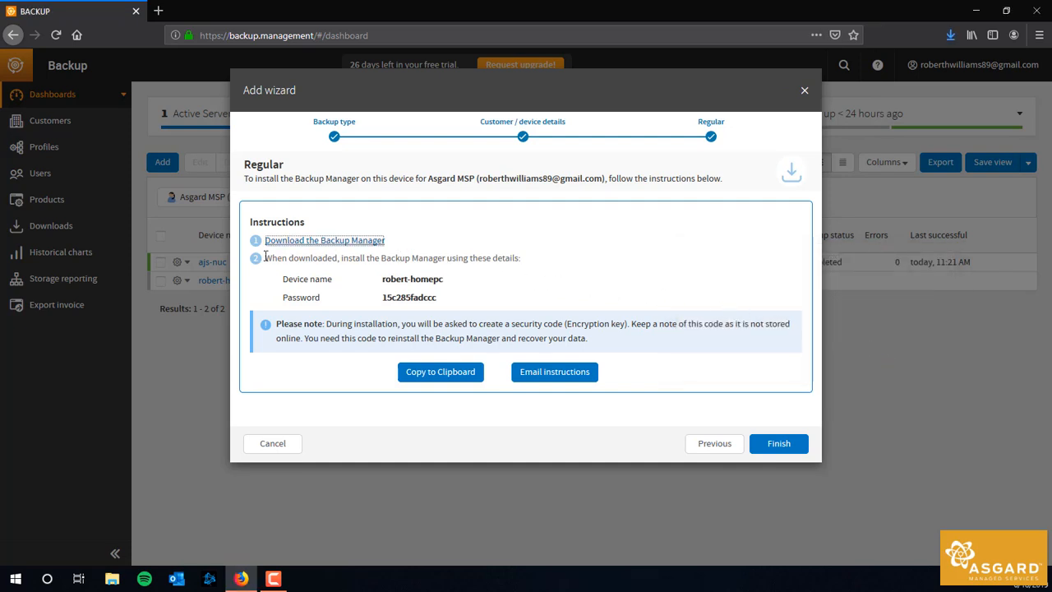
pyautogui.moveTo(402, 301)
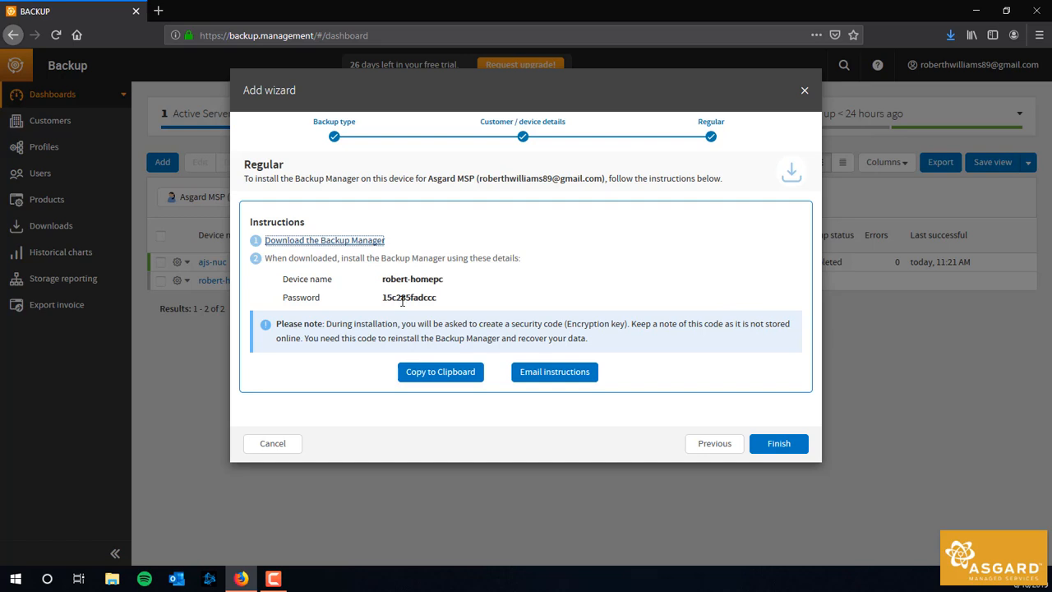
pyautogui.moveTo(402, 388)
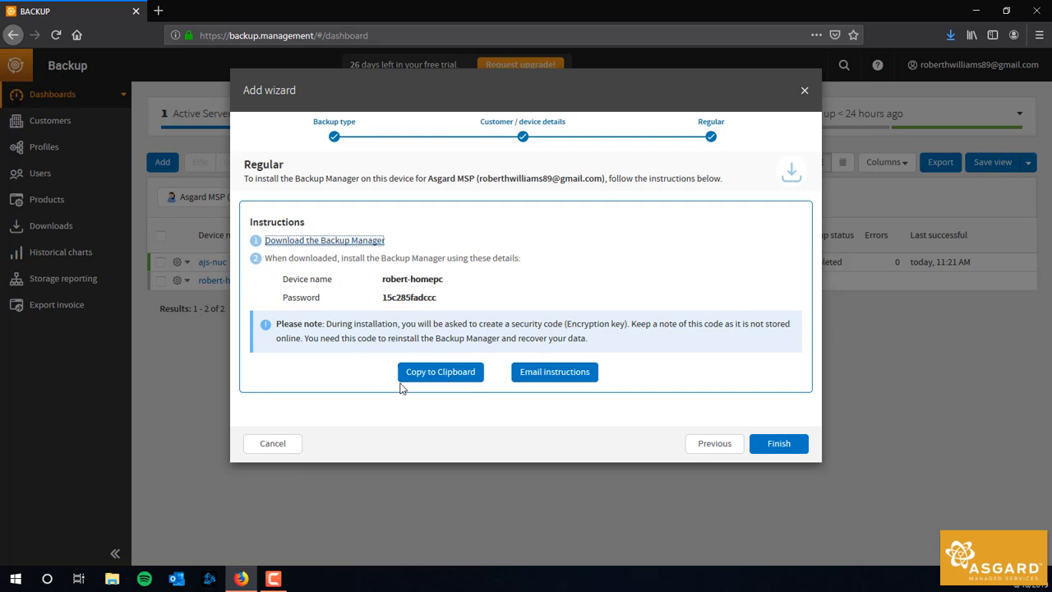
pyautogui.moveTo(452, 413)
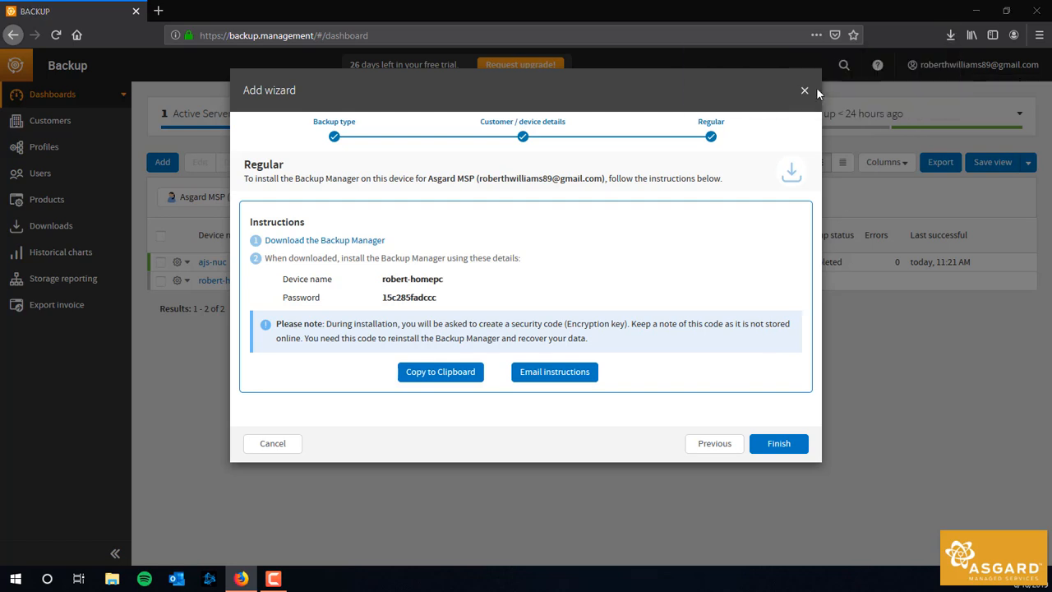
pyautogui.moveTo(695, 279)
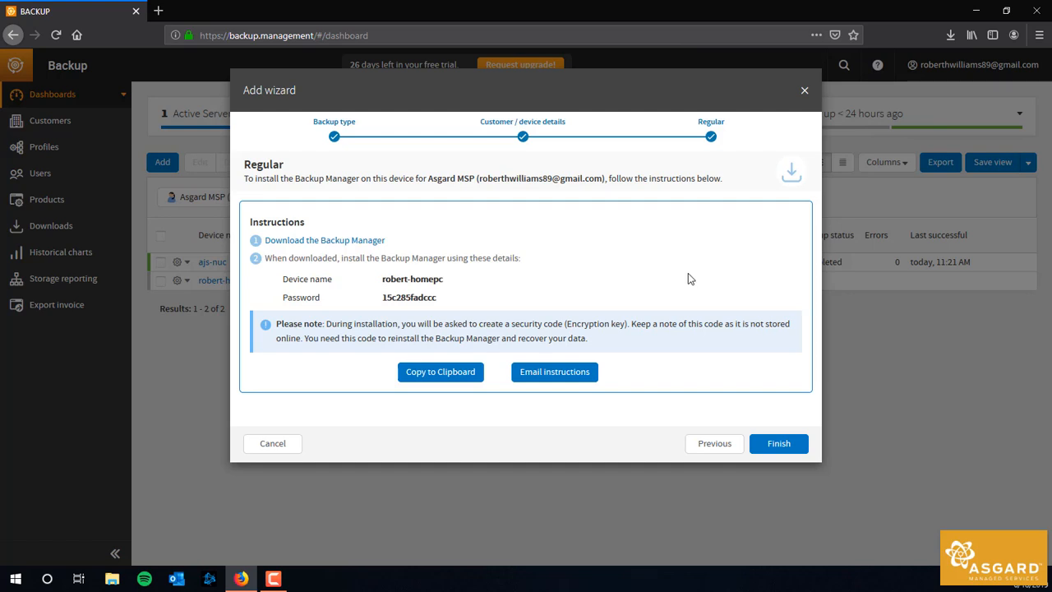
pyautogui.moveTo(670, 298)
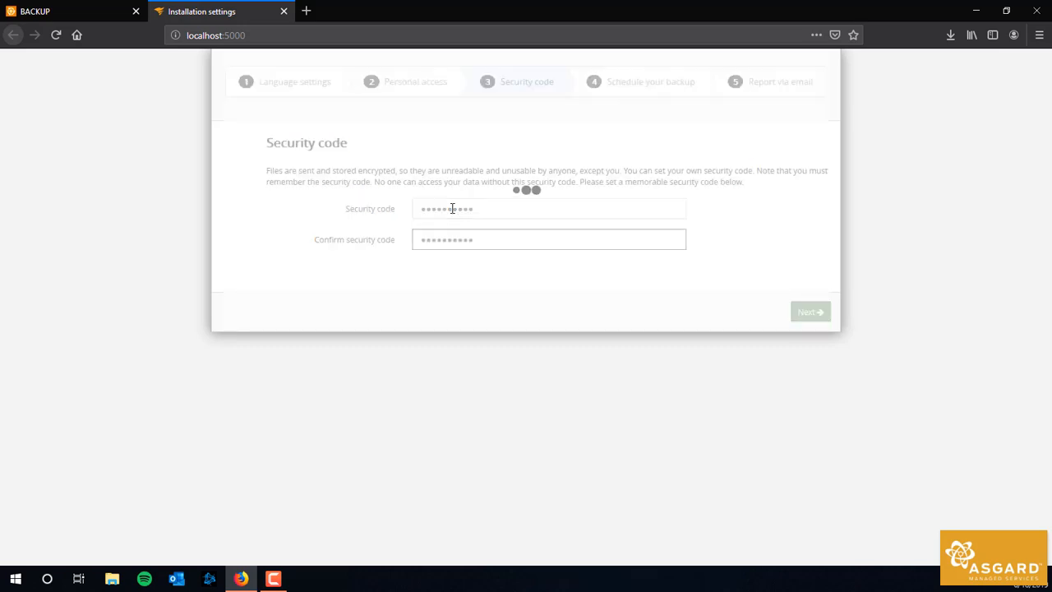
# Accept the security code and daily backup time, then finish setup with no email reports
pyautogui.click(810, 311)
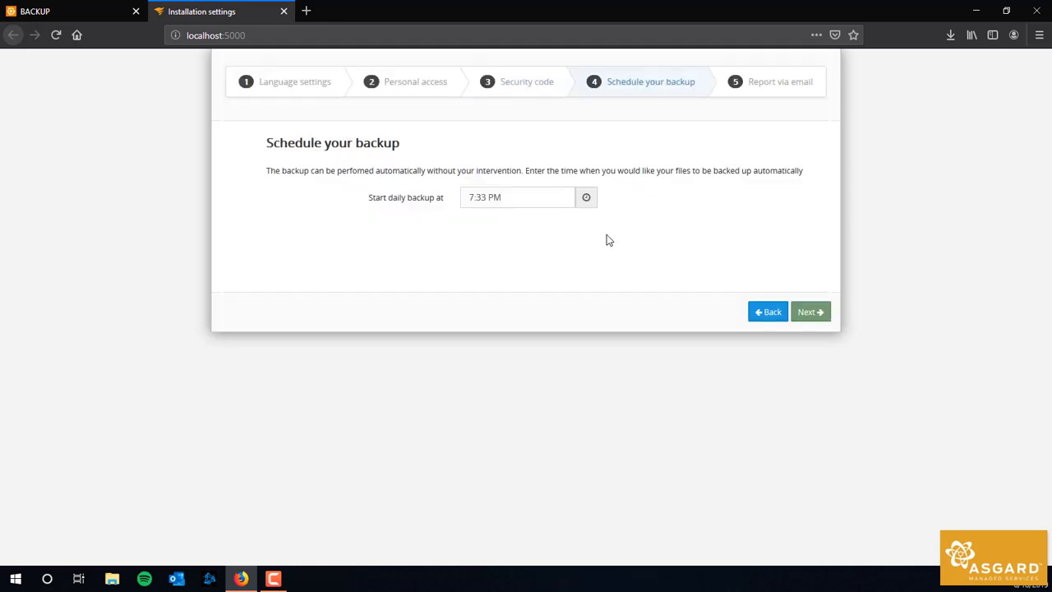
pyautogui.moveTo(577, 230)
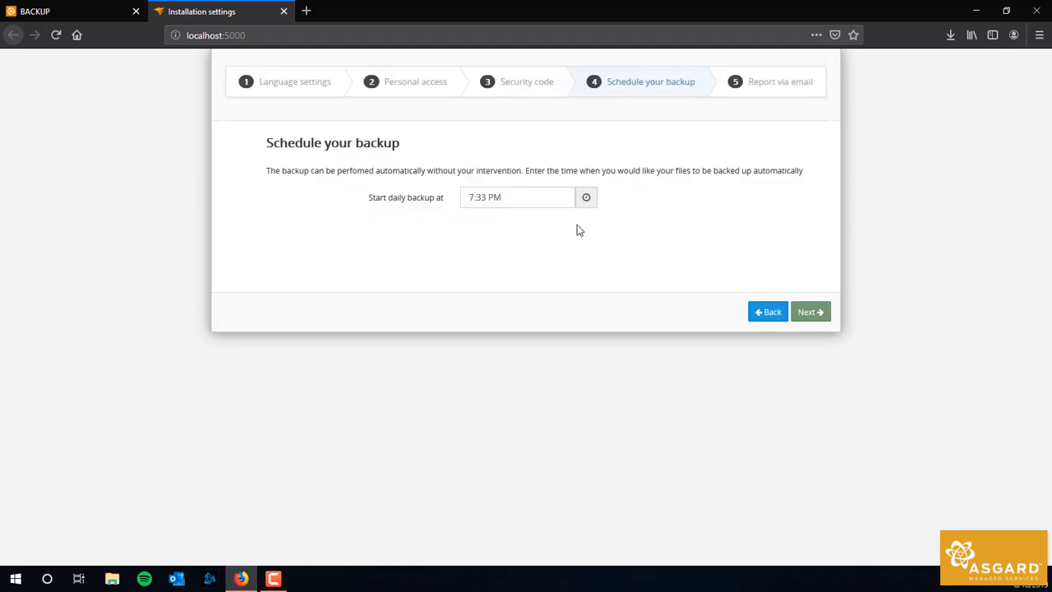
pyautogui.moveTo(809, 311)
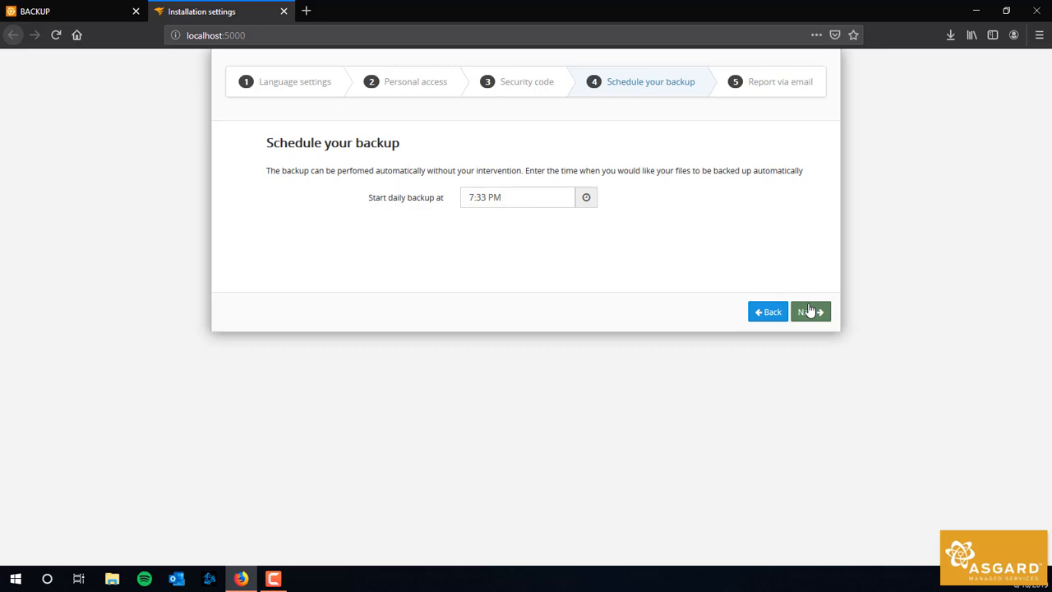
pyautogui.click(809, 312)
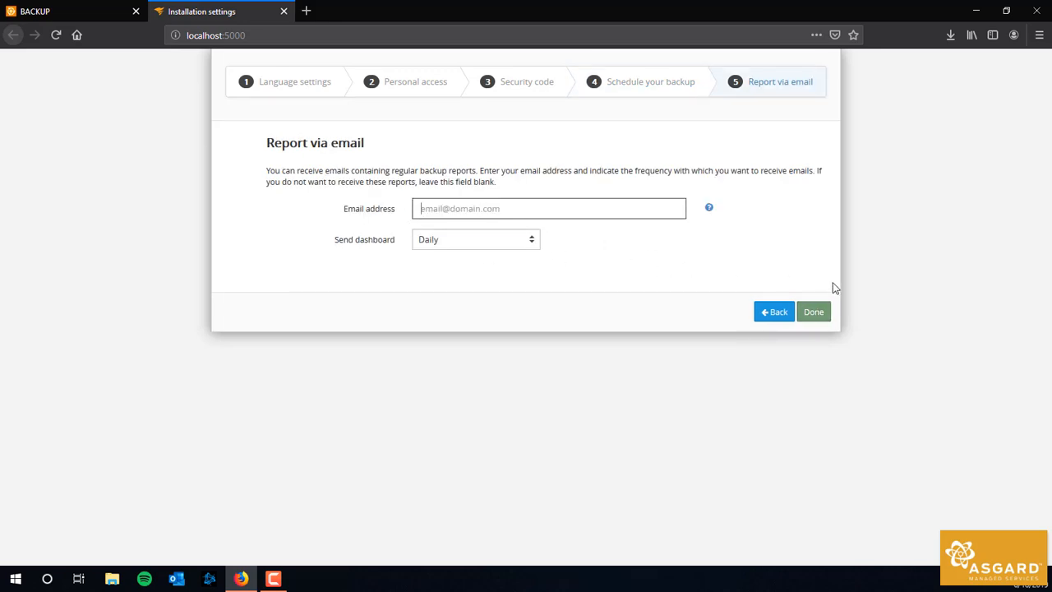
pyautogui.click(475, 239)
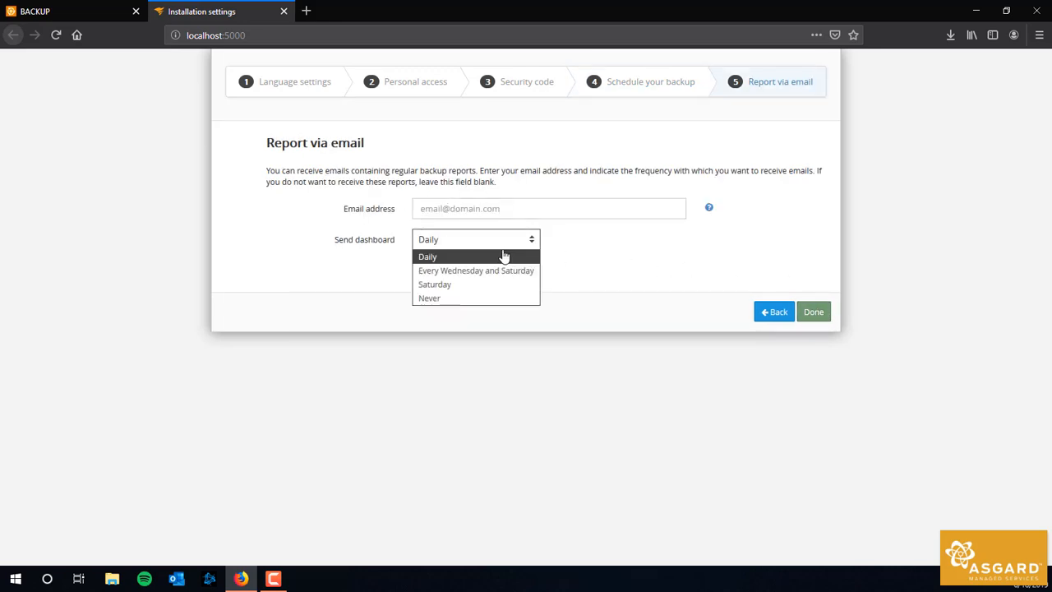
pyautogui.click(427, 256)
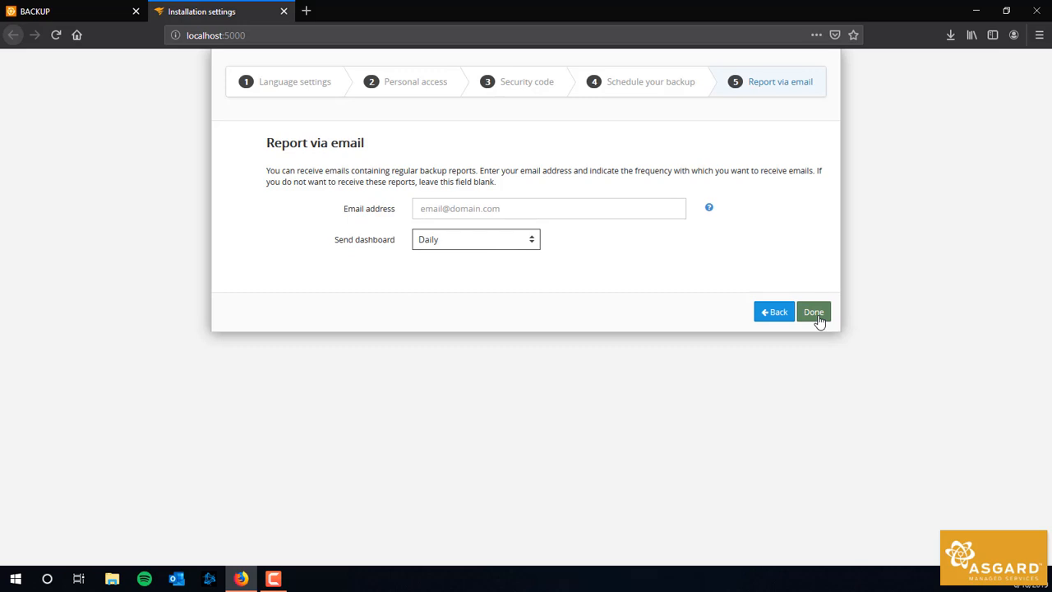
pyautogui.click(813, 311)
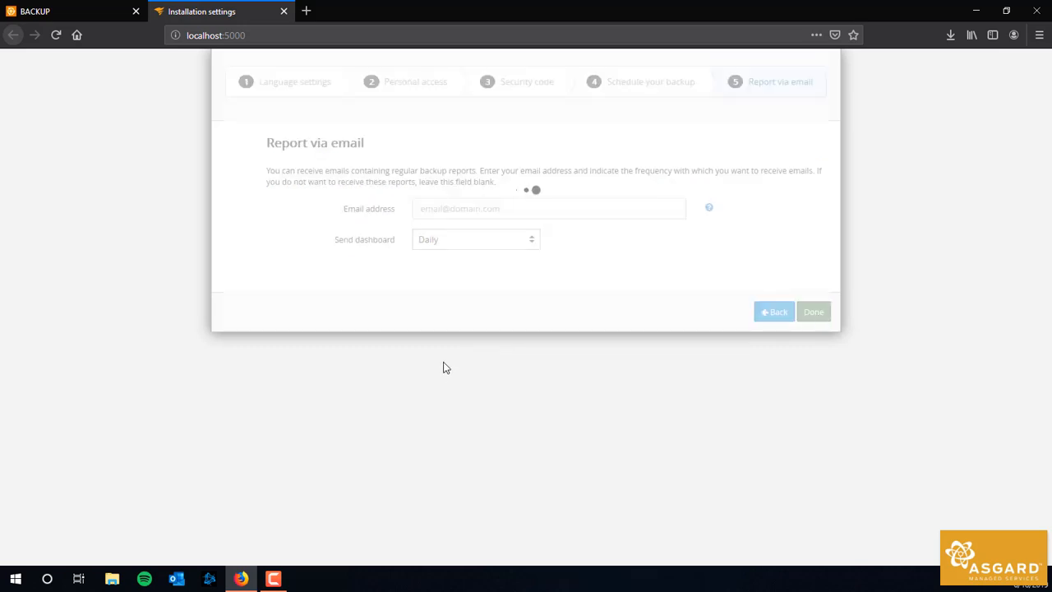
pyautogui.click(813, 312)
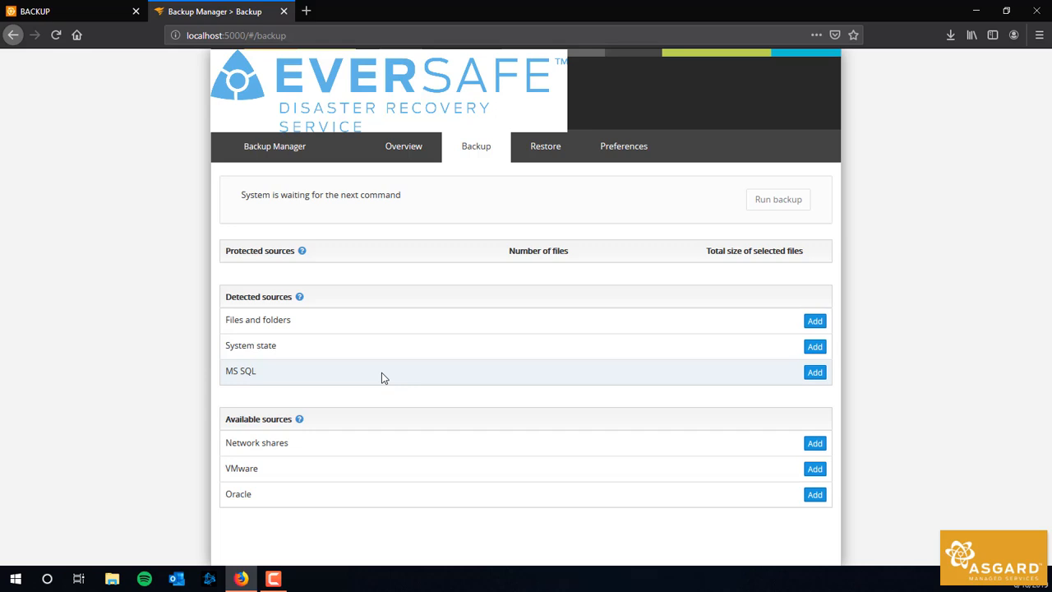
pyautogui.moveTo(348, 359)
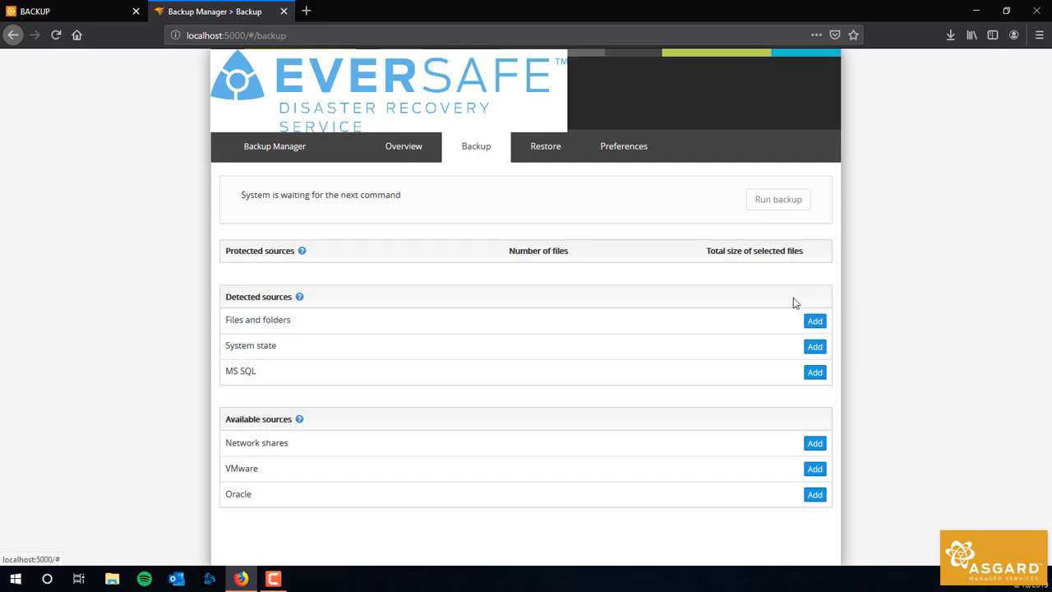
# Select the entire C: drive as the Files and folders source and save
pyautogui.click(815, 321)
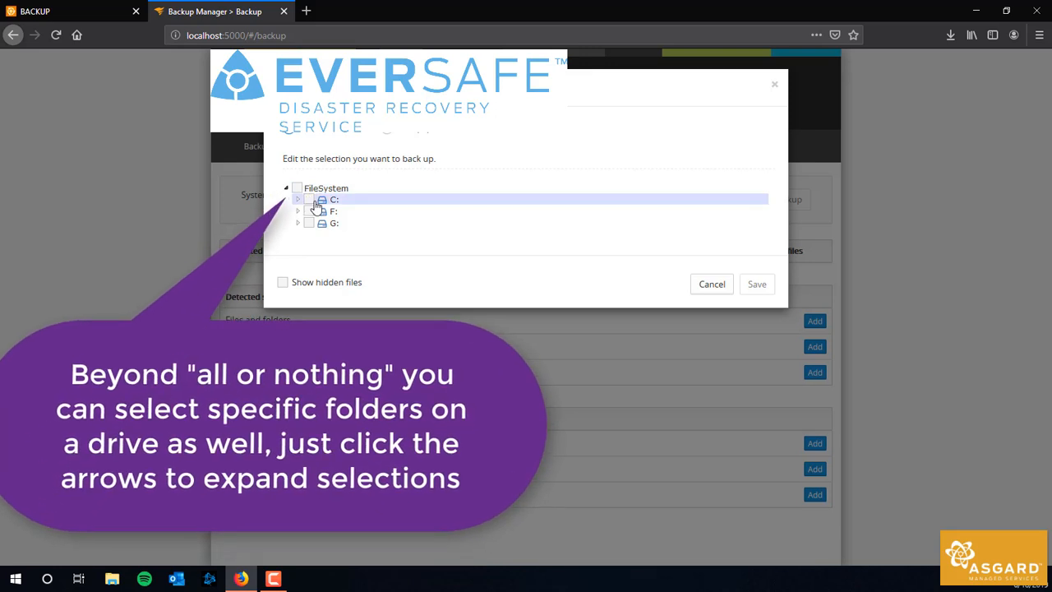
pyautogui.click(309, 199)
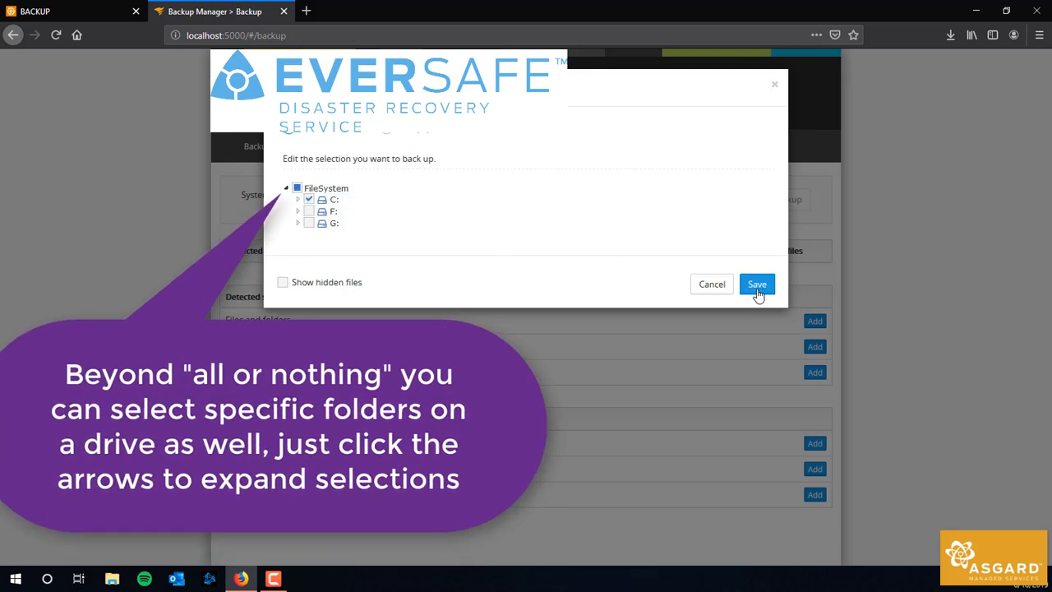
pyautogui.click(757, 284)
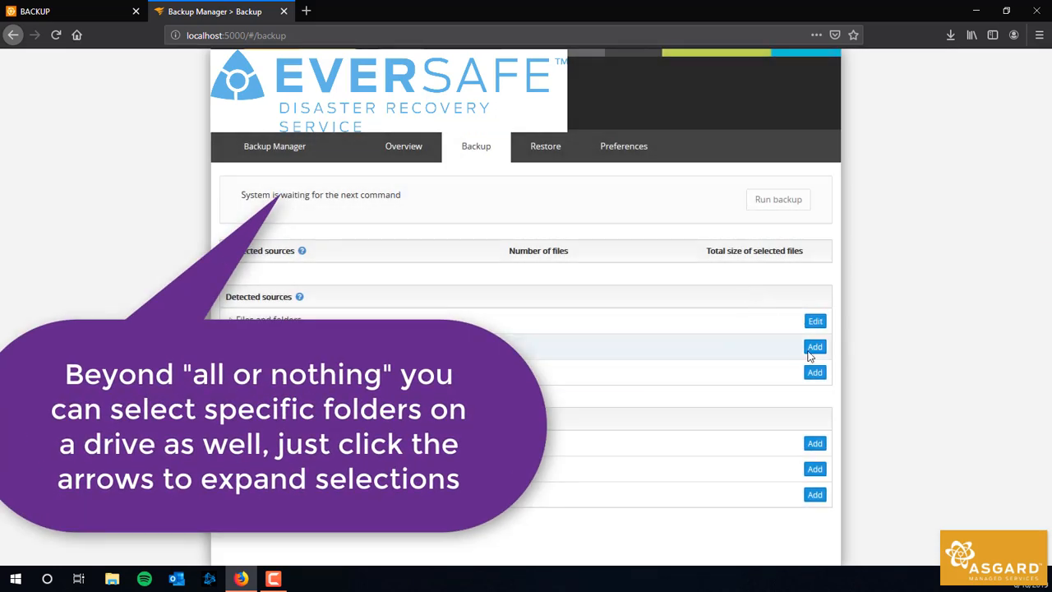
# Add System state with its checkbox kept ticked and save it as a source
pyautogui.click(815, 320)
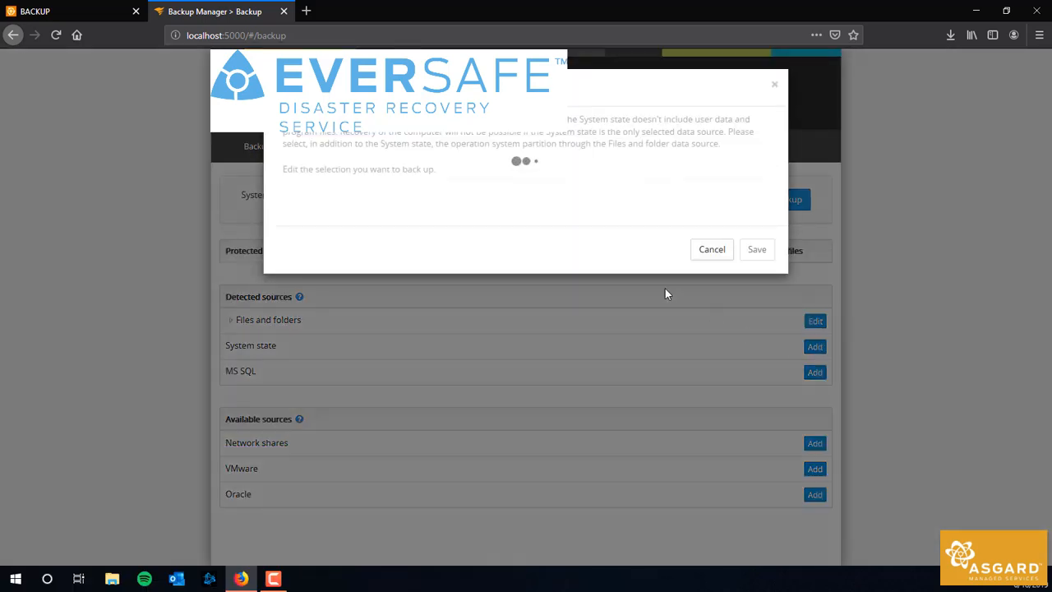
pyautogui.moveTo(490, 283)
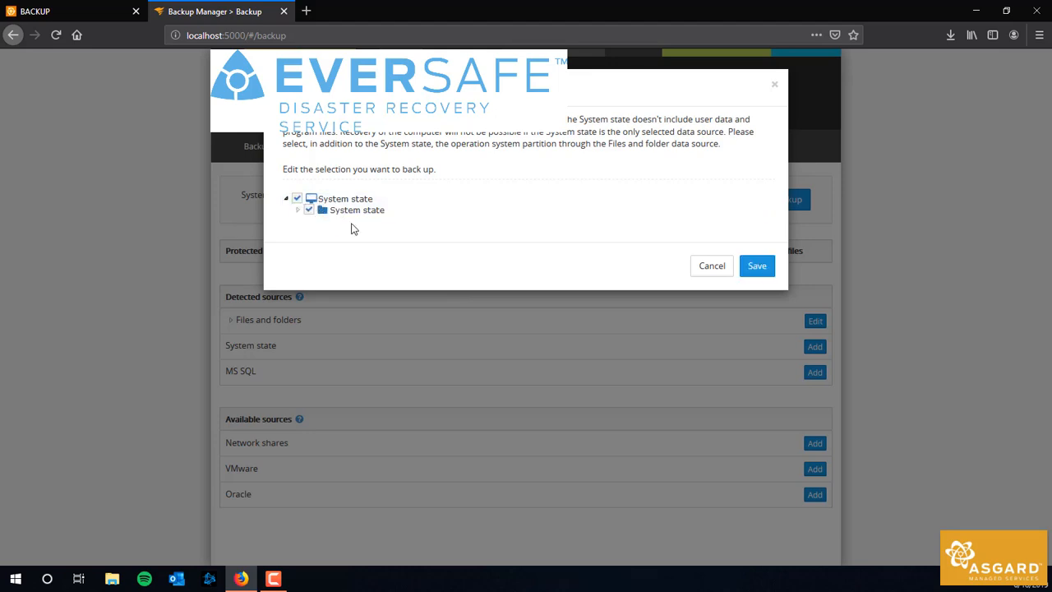
pyautogui.moveTo(483, 343)
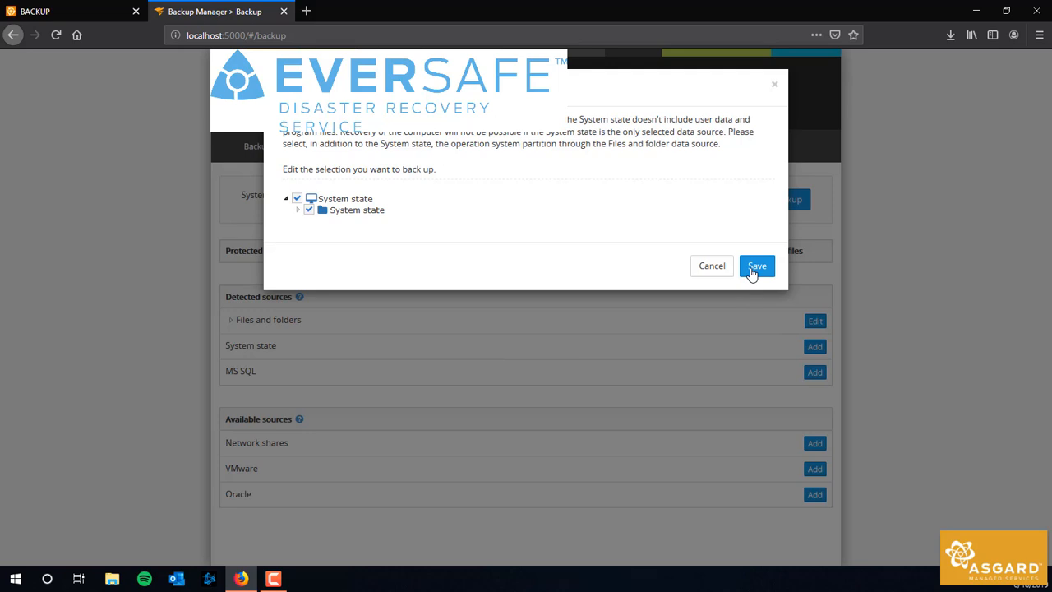
pyautogui.click(757, 266)
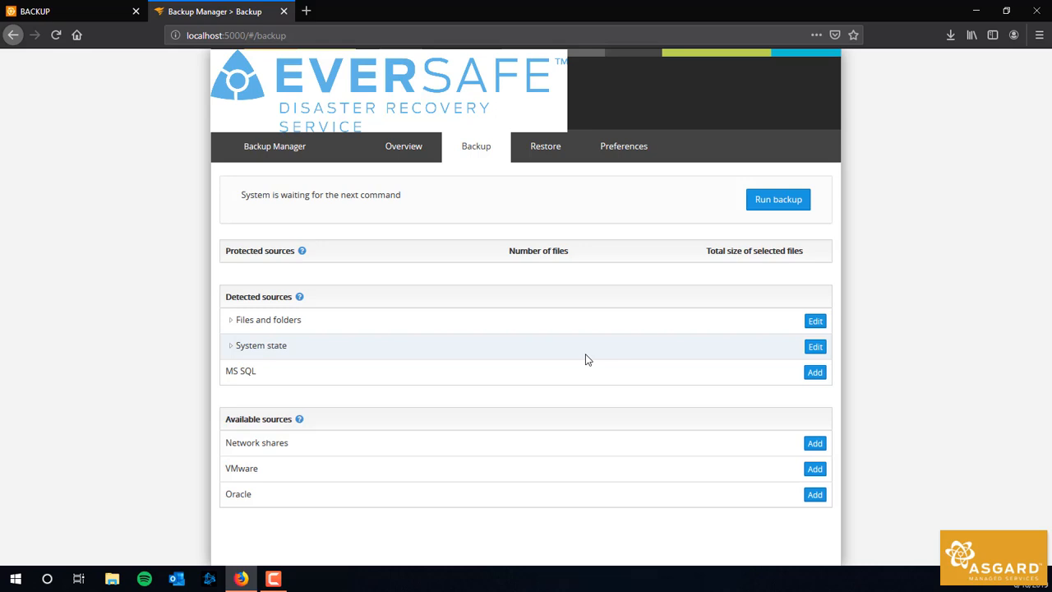
pyautogui.moveTo(633, 253)
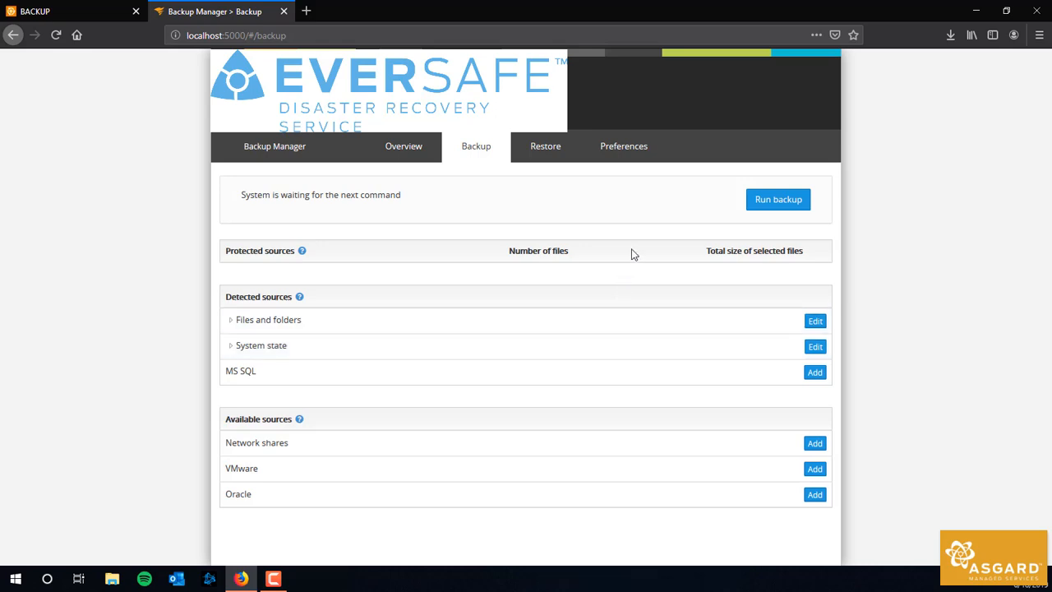
pyautogui.moveTo(778, 205)
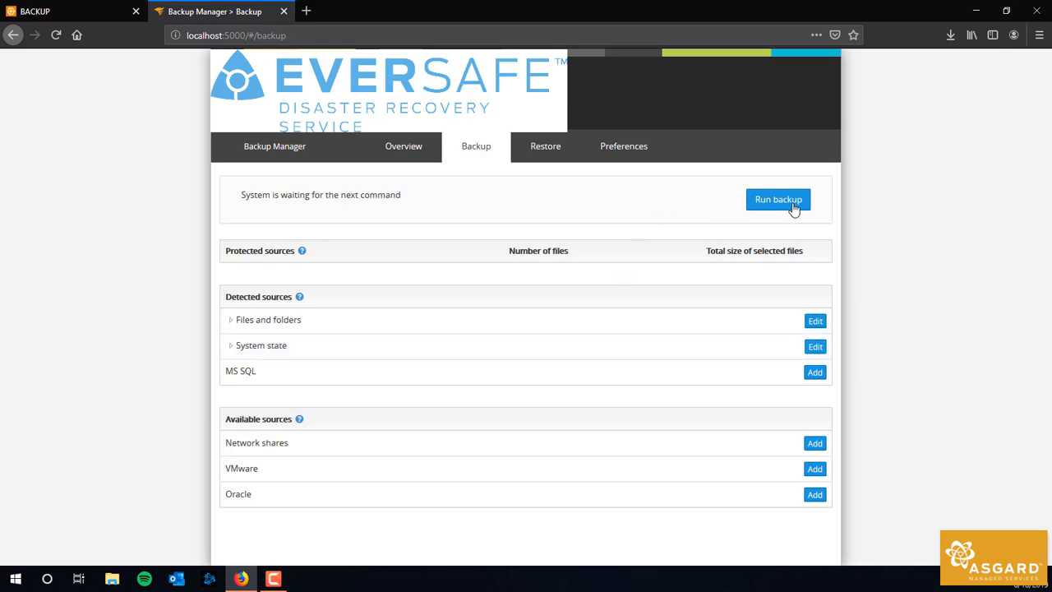
# Run a backup now from Backup Manager's Backup tab
pyautogui.click(778, 199)
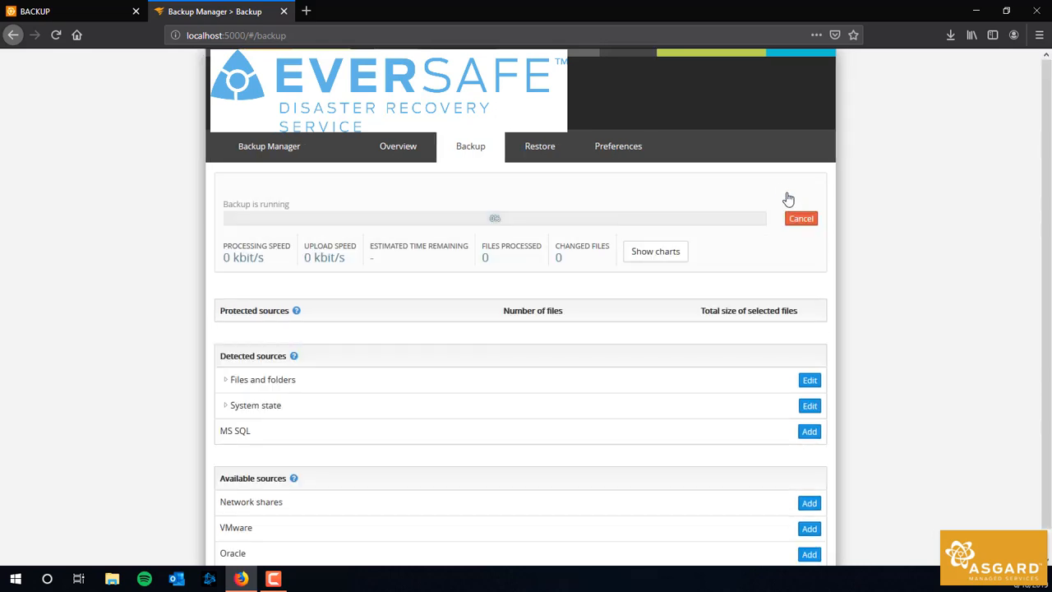
pyautogui.moveTo(637, 294)
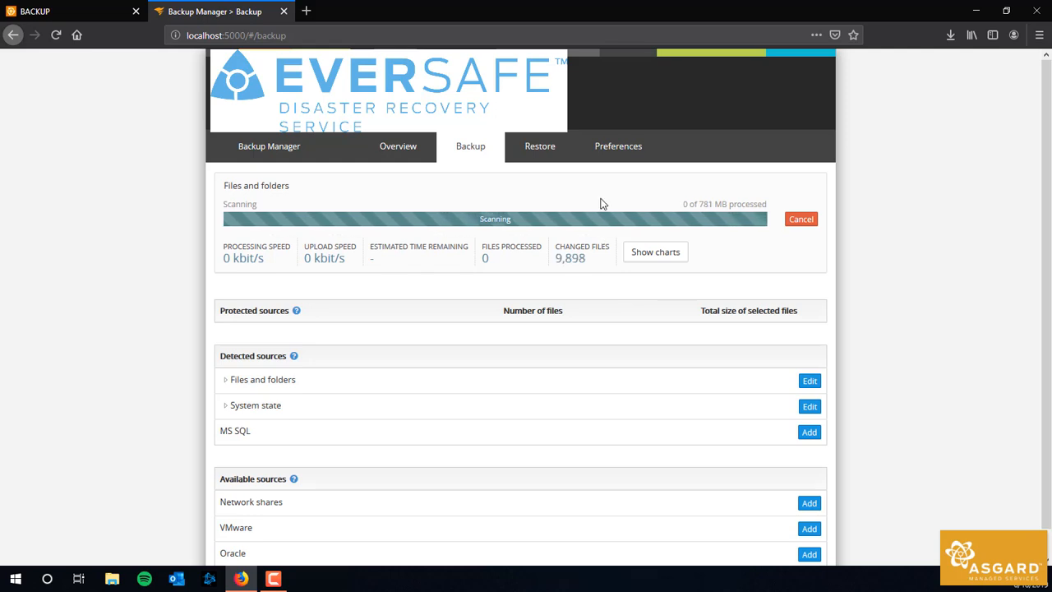
pyautogui.moveTo(618, 147)
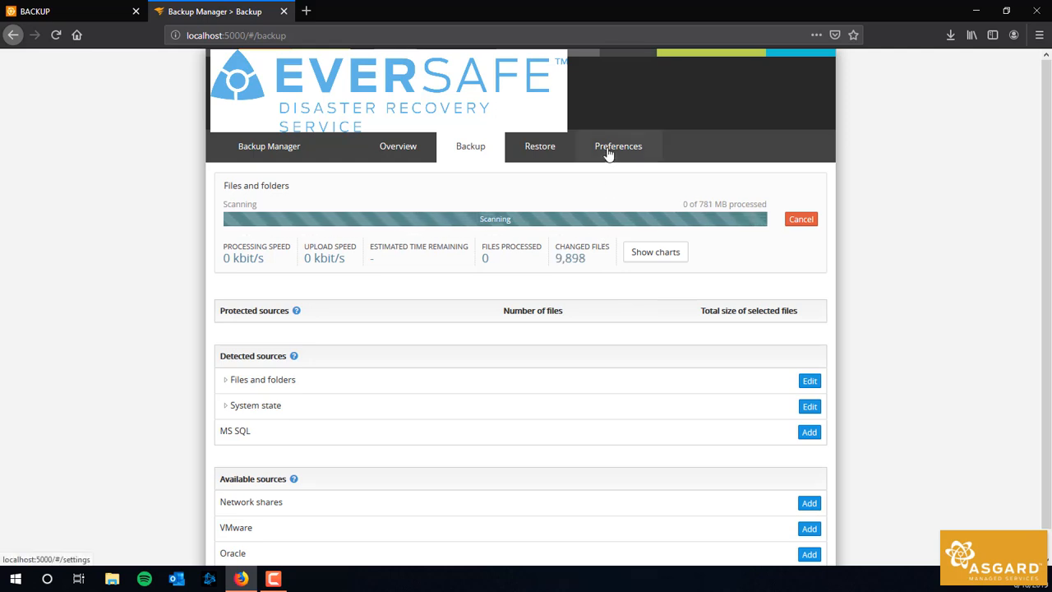
# View the Schedule preferences showing the daily 7:33 PM backup on every day
pyautogui.click(618, 146)
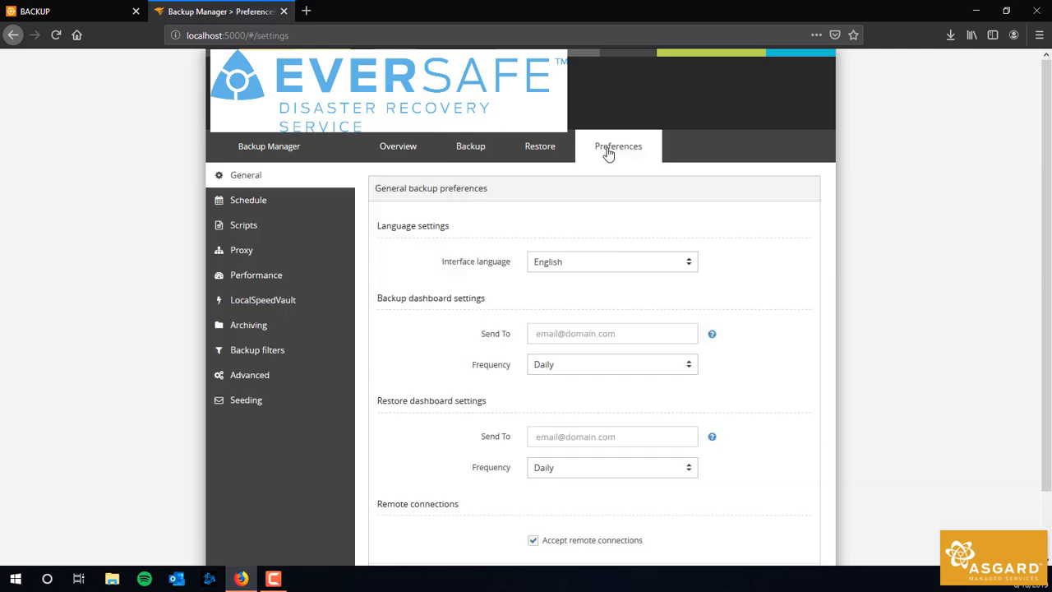
pyautogui.scroll(-3)
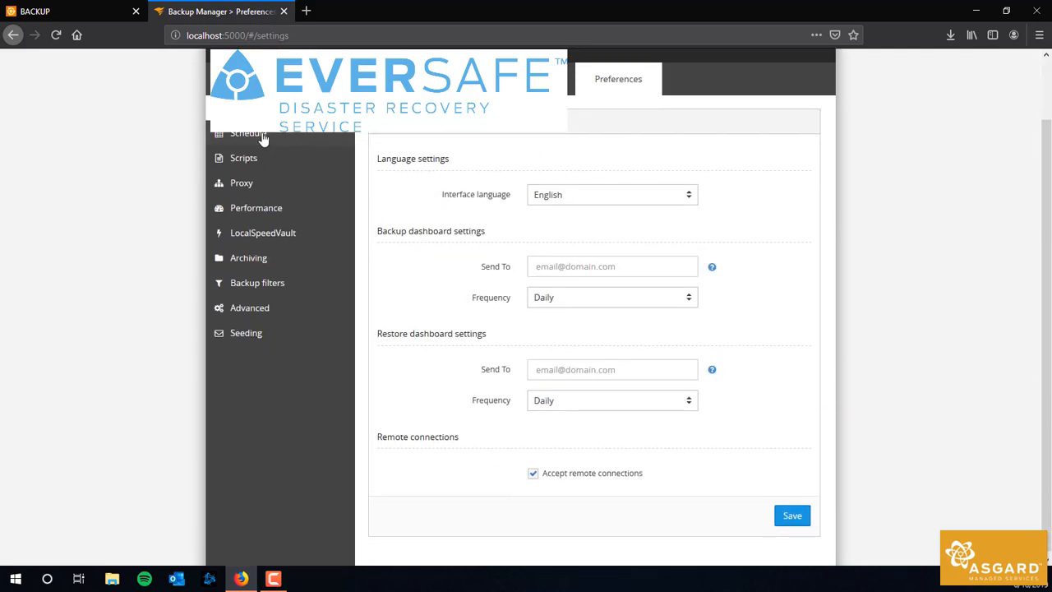
pyautogui.click(249, 134)
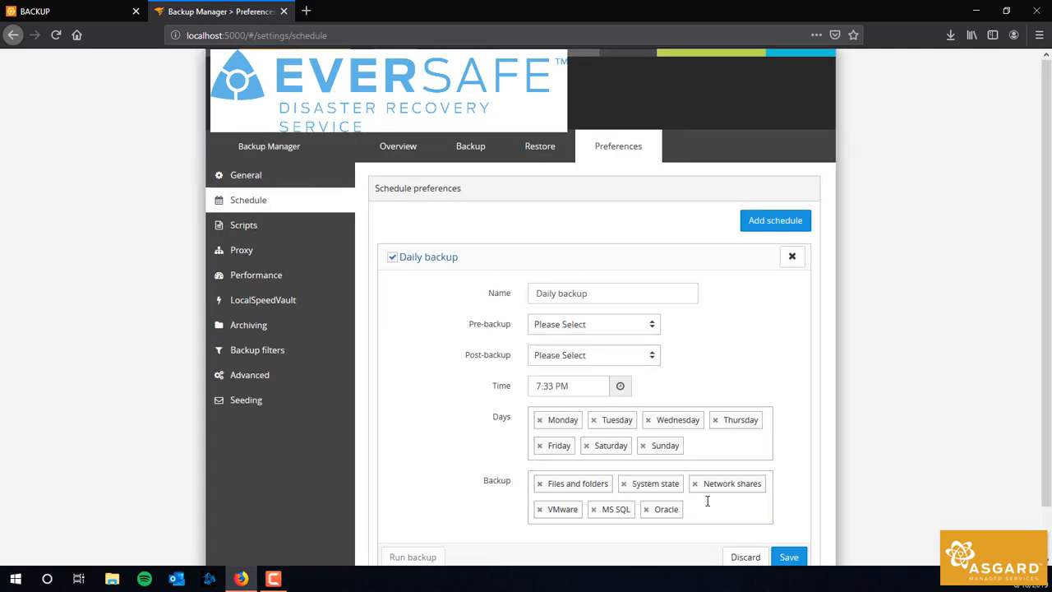
pyautogui.moveTo(460, 283)
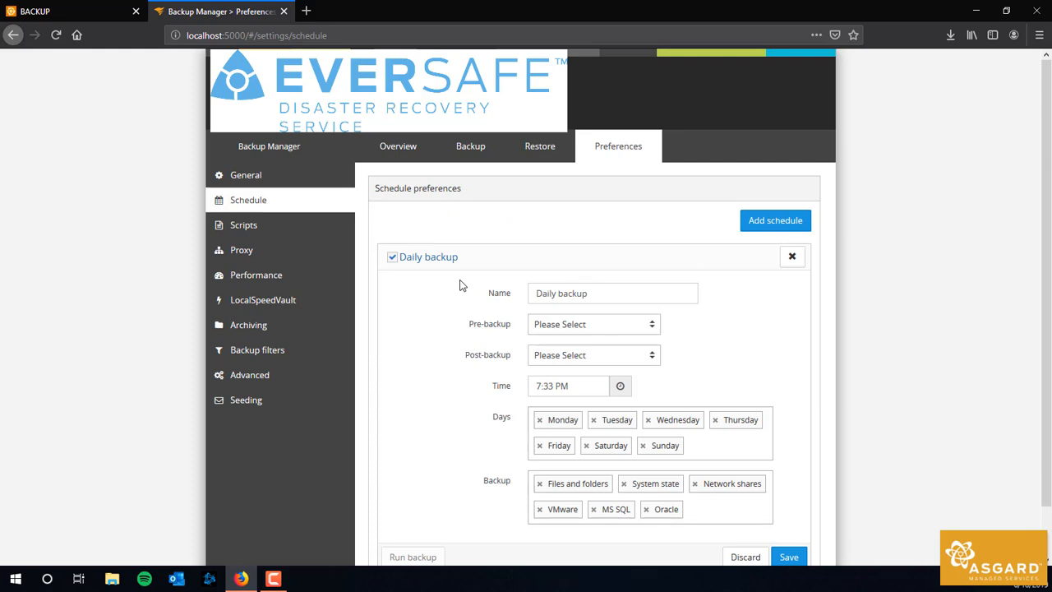
pyautogui.moveTo(526, 291)
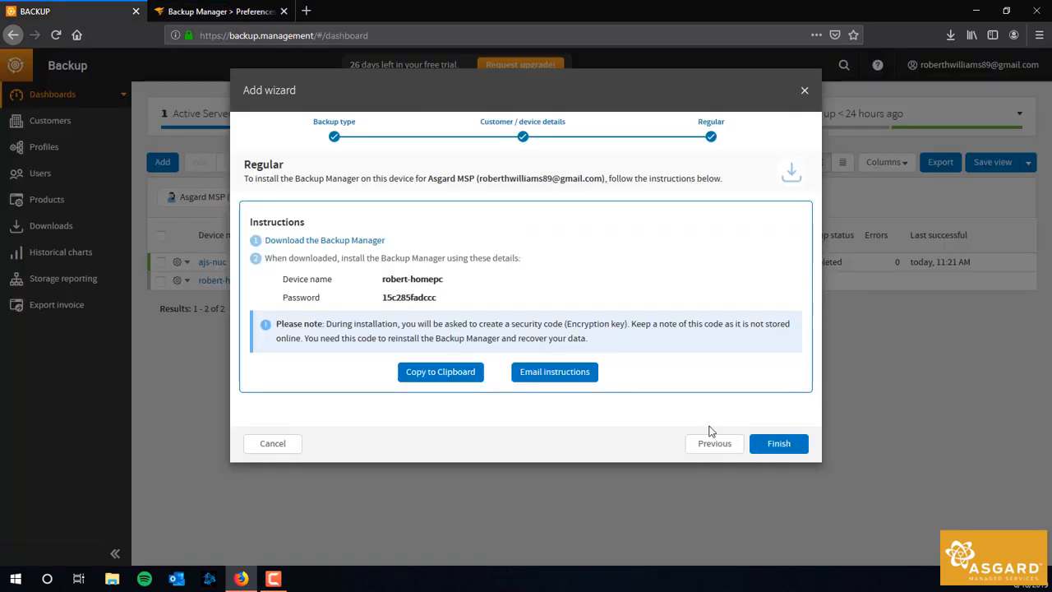
# Finish the Add wizard and open robert-homepc's properties from the portal dashboard
pyautogui.click(777, 443)
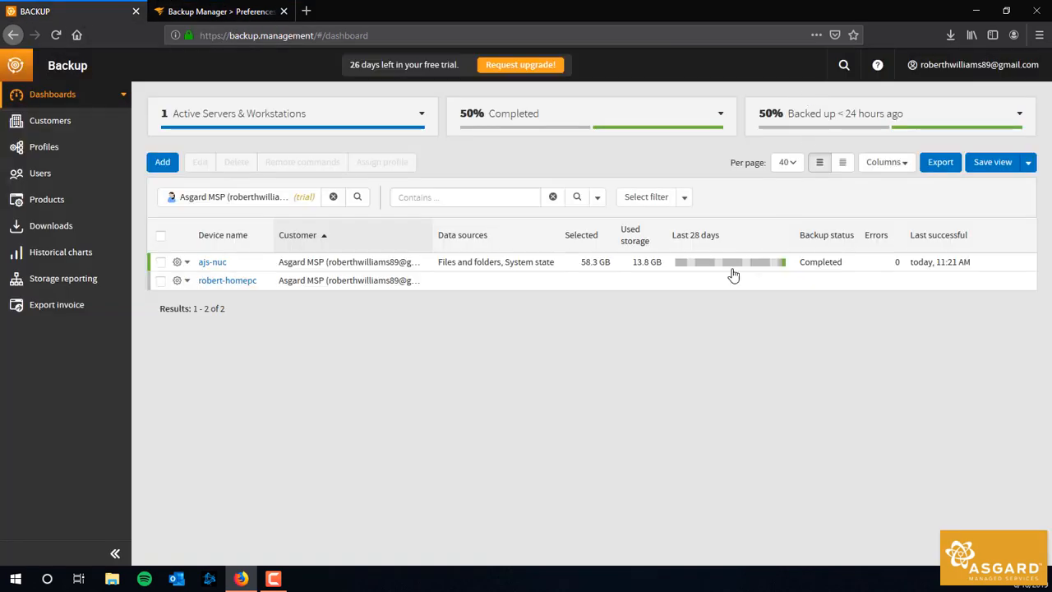
pyautogui.moveTo(294, 298)
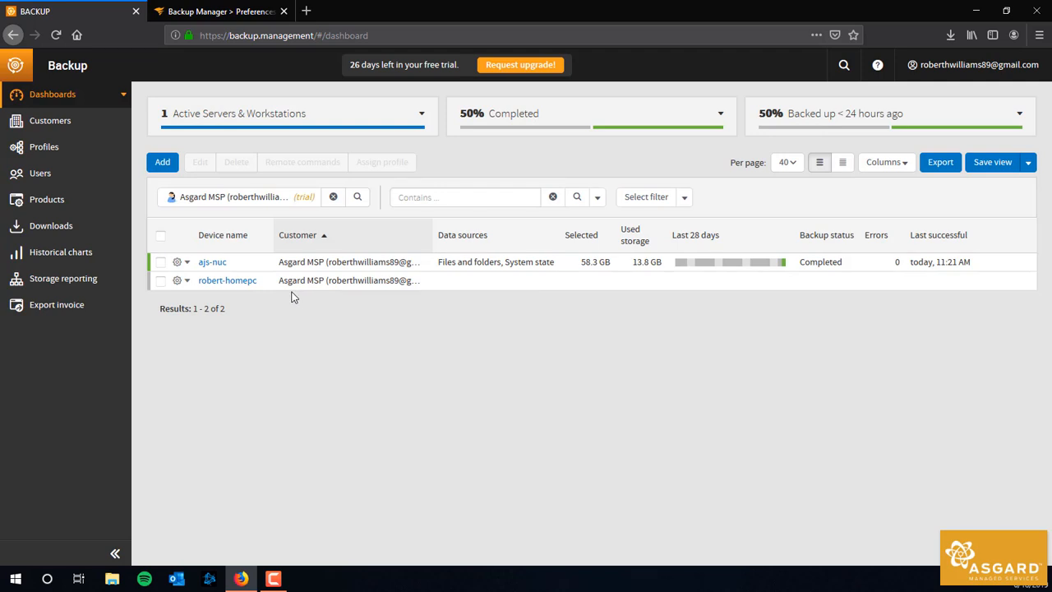
pyautogui.click(228, 279)
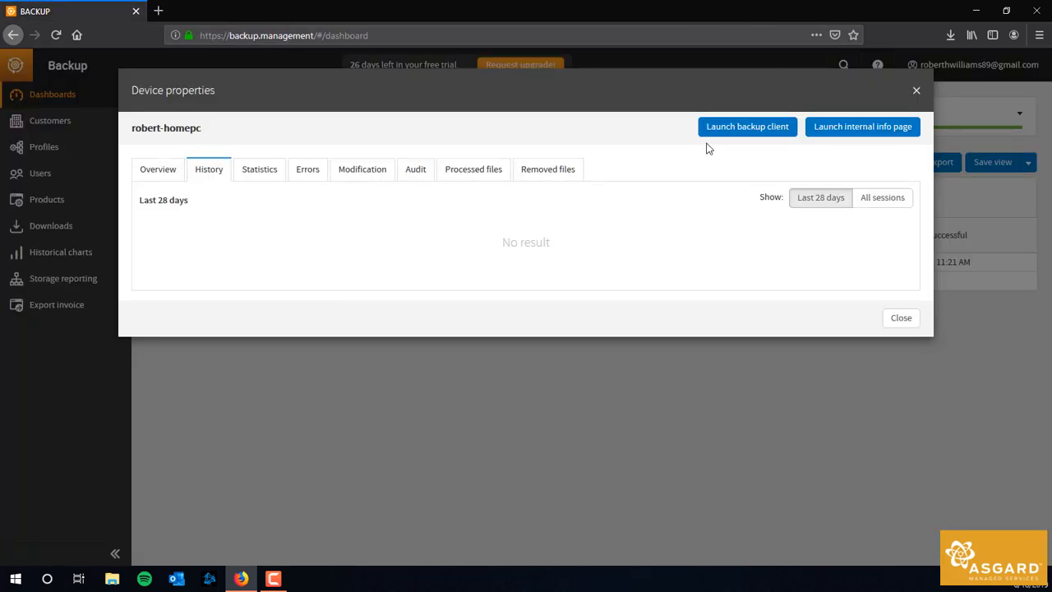
# Launch robert-homepc's backup client past the certificate warning, view the scan, then close it
pyautogui.click(862, 126)
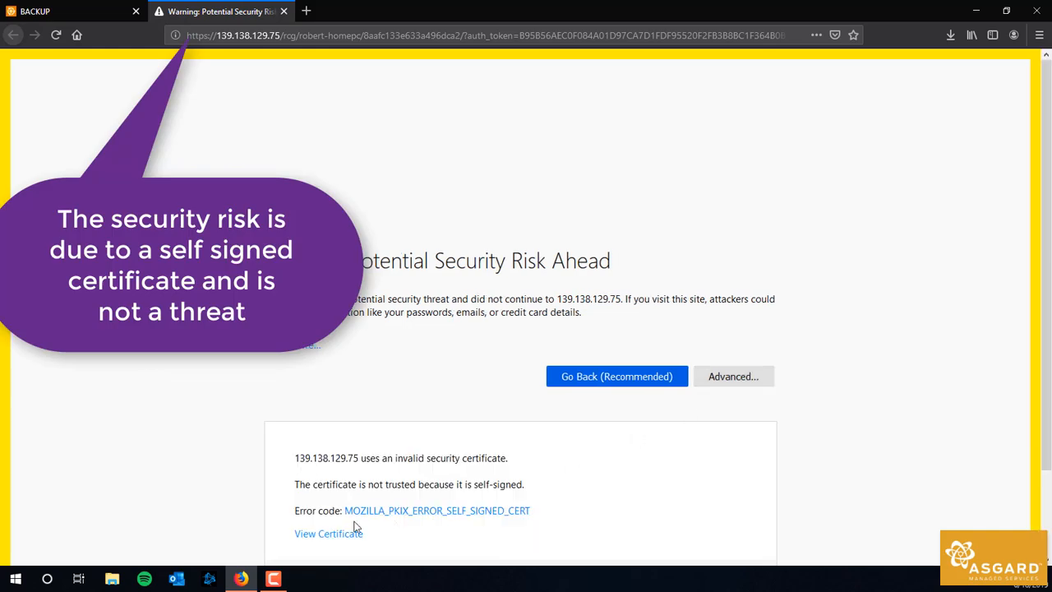
pyautogui.click(732, 376)
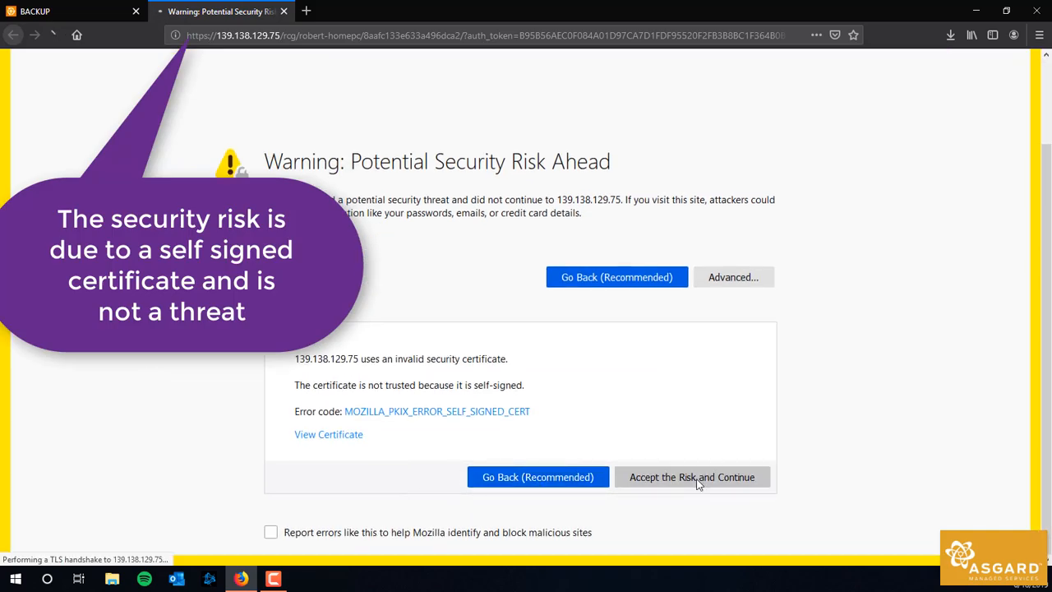
pyautogui.click(691, 477)
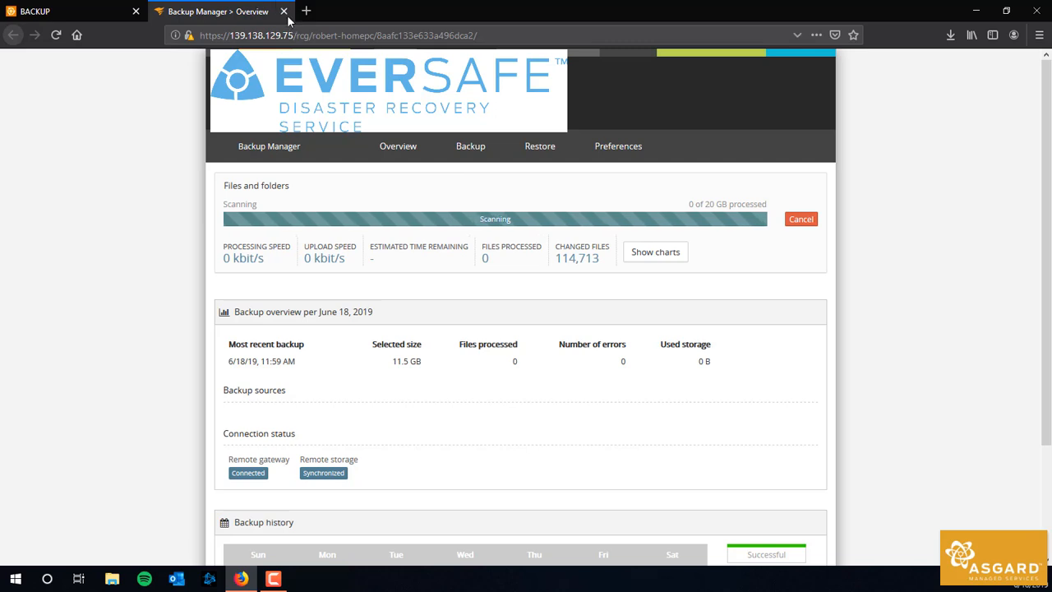
pyautogui.click(284, 11)
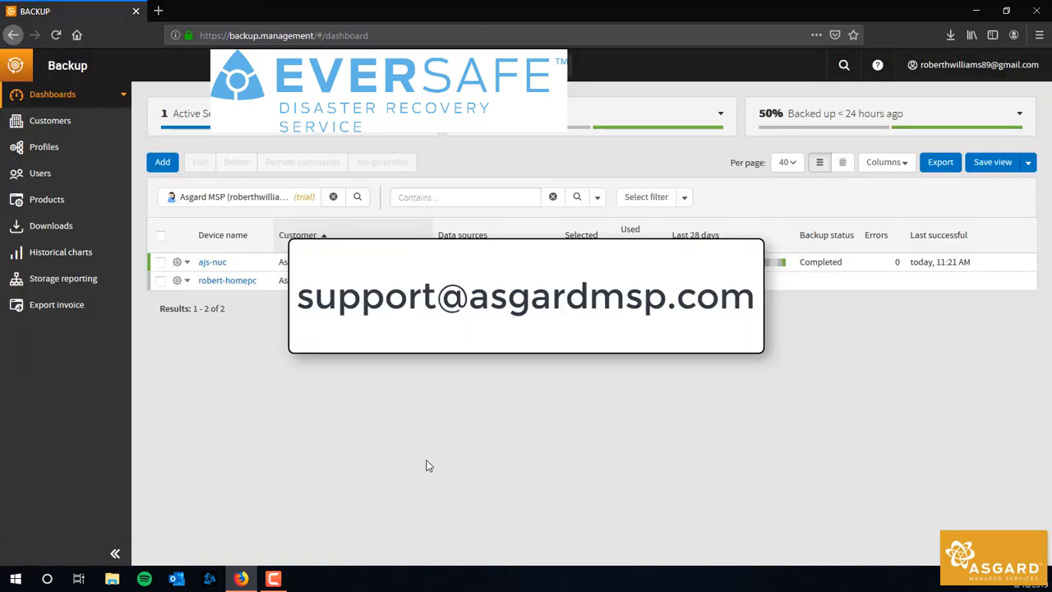
pyautogui.moveTo(393, 497)
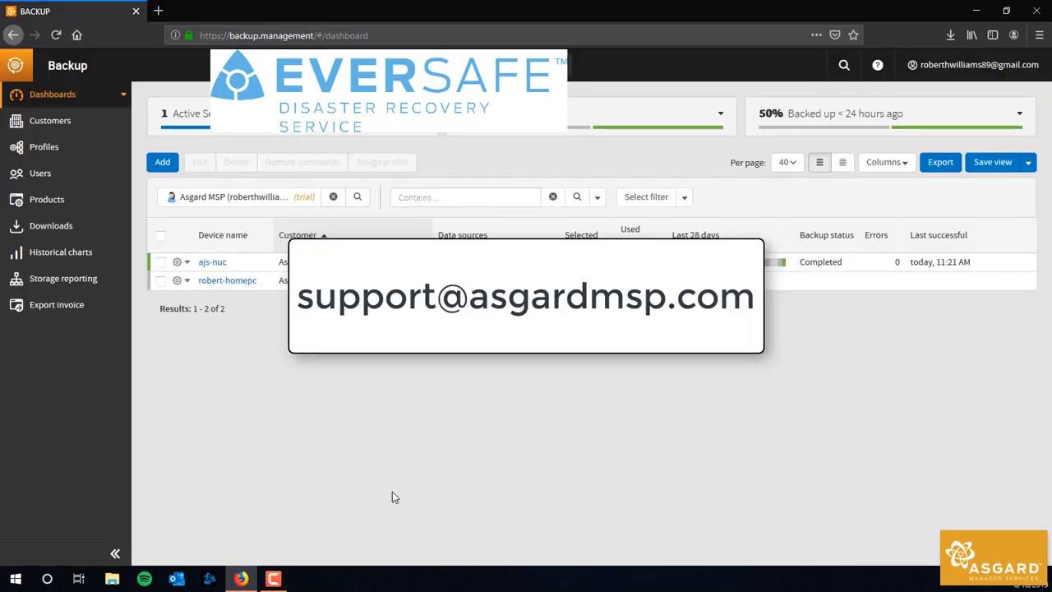